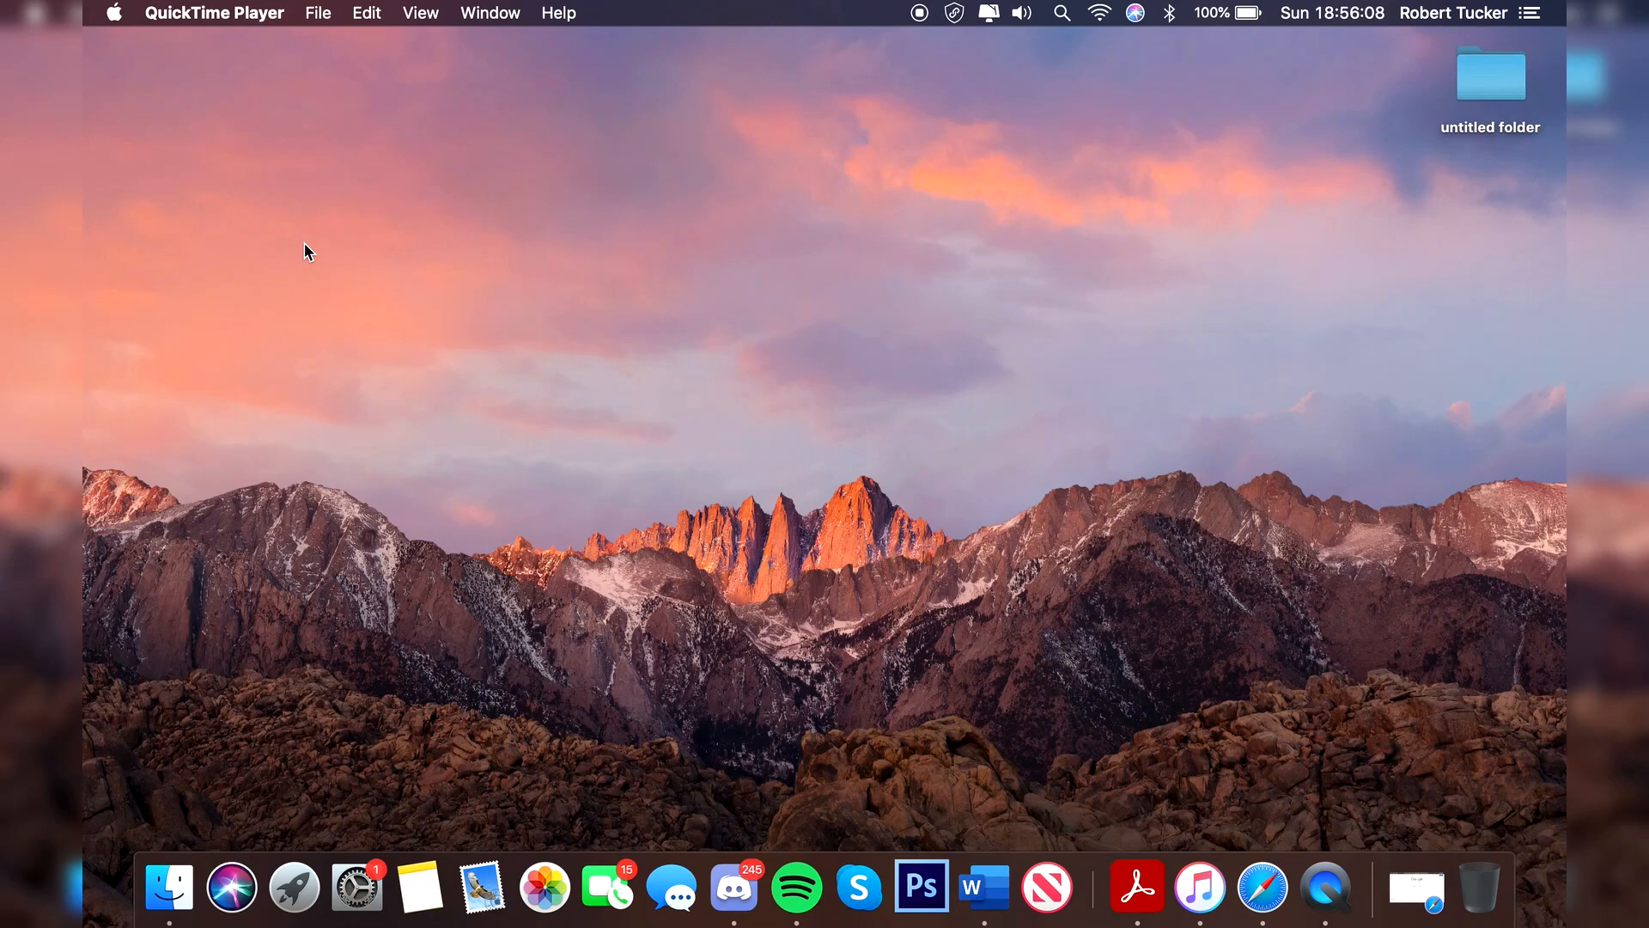
# Launch Safari from the Dock and search Google for 'google chrome'.
pyautogui.click(888, 343)
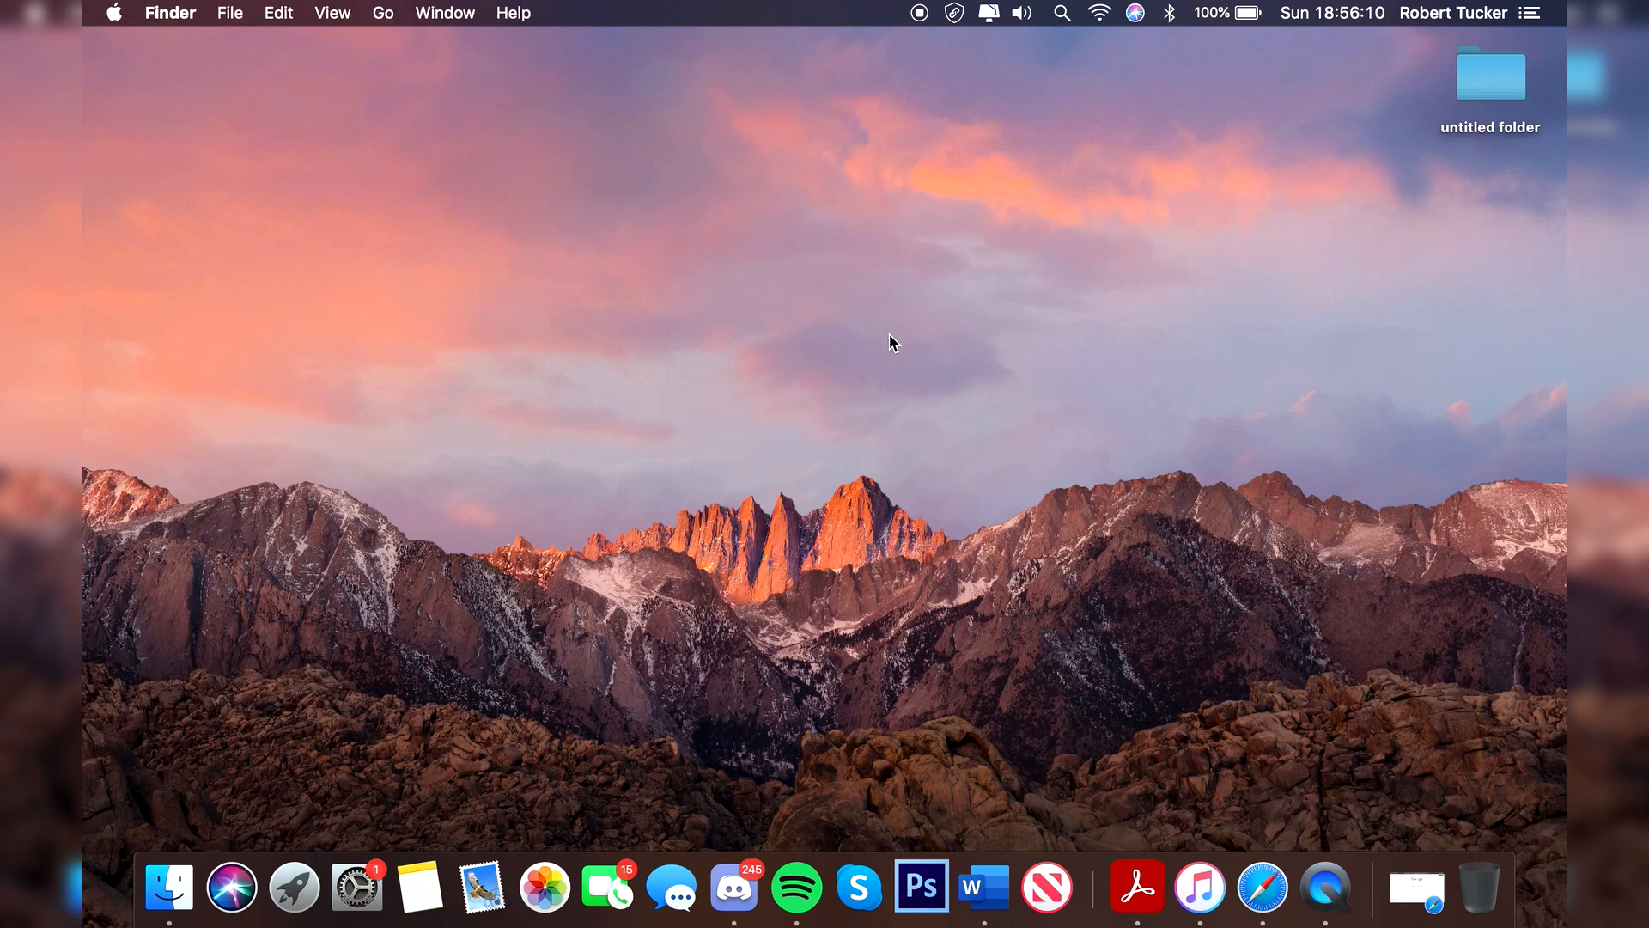
pyautogui.moveTo(1054, 336)
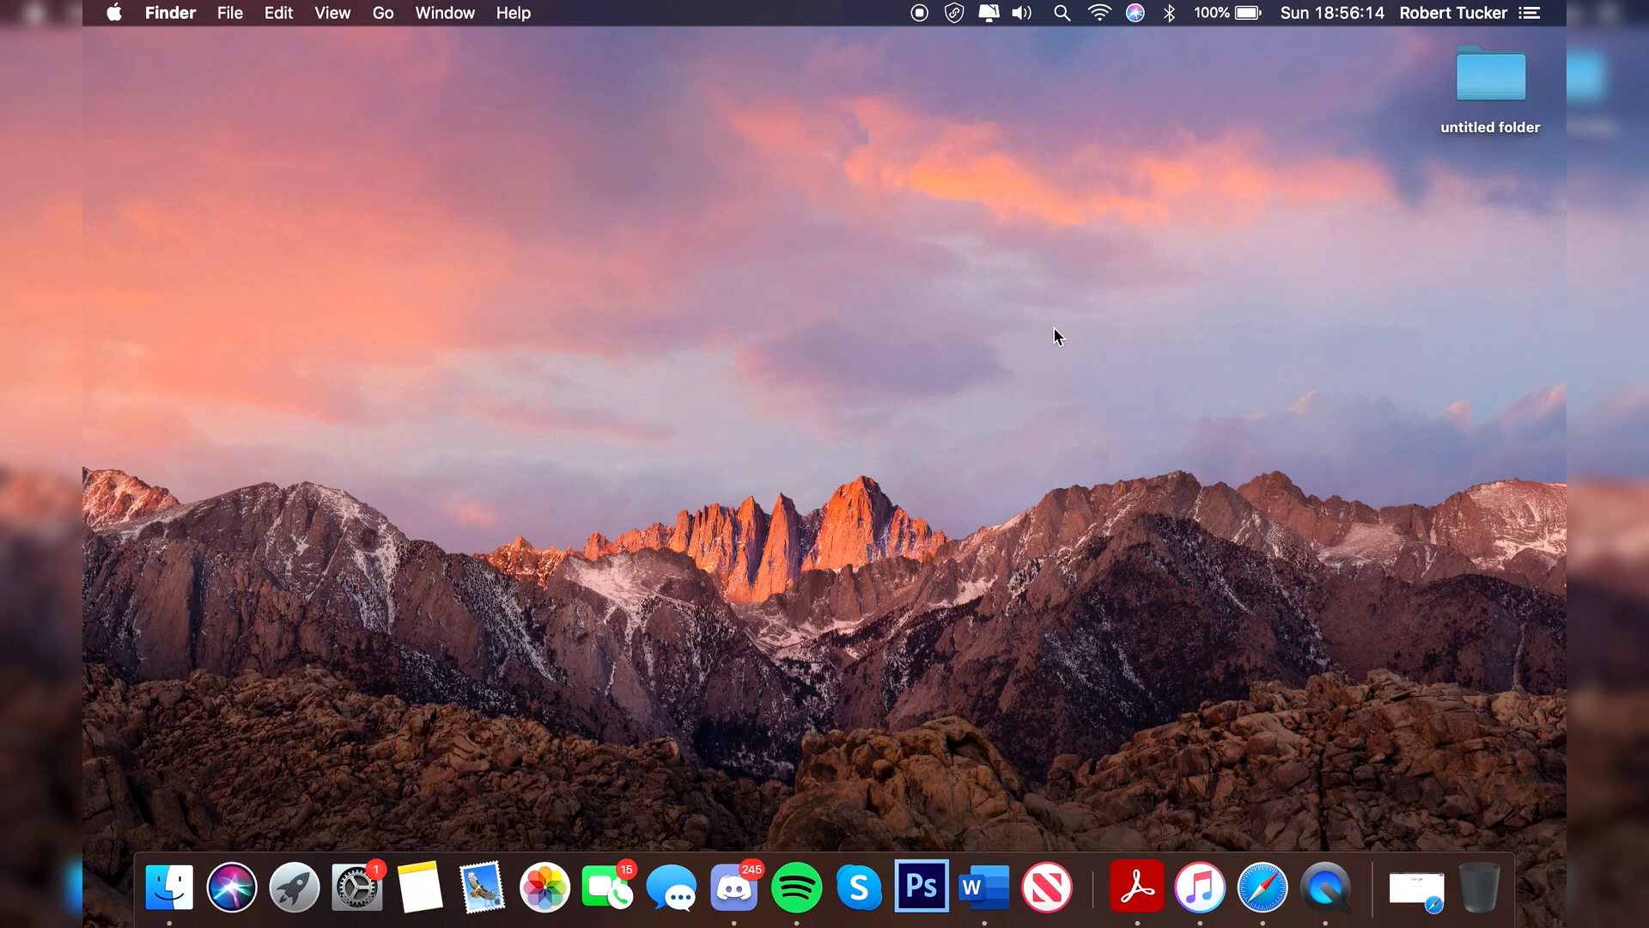
pyautogui.moveTo(1416, 888)
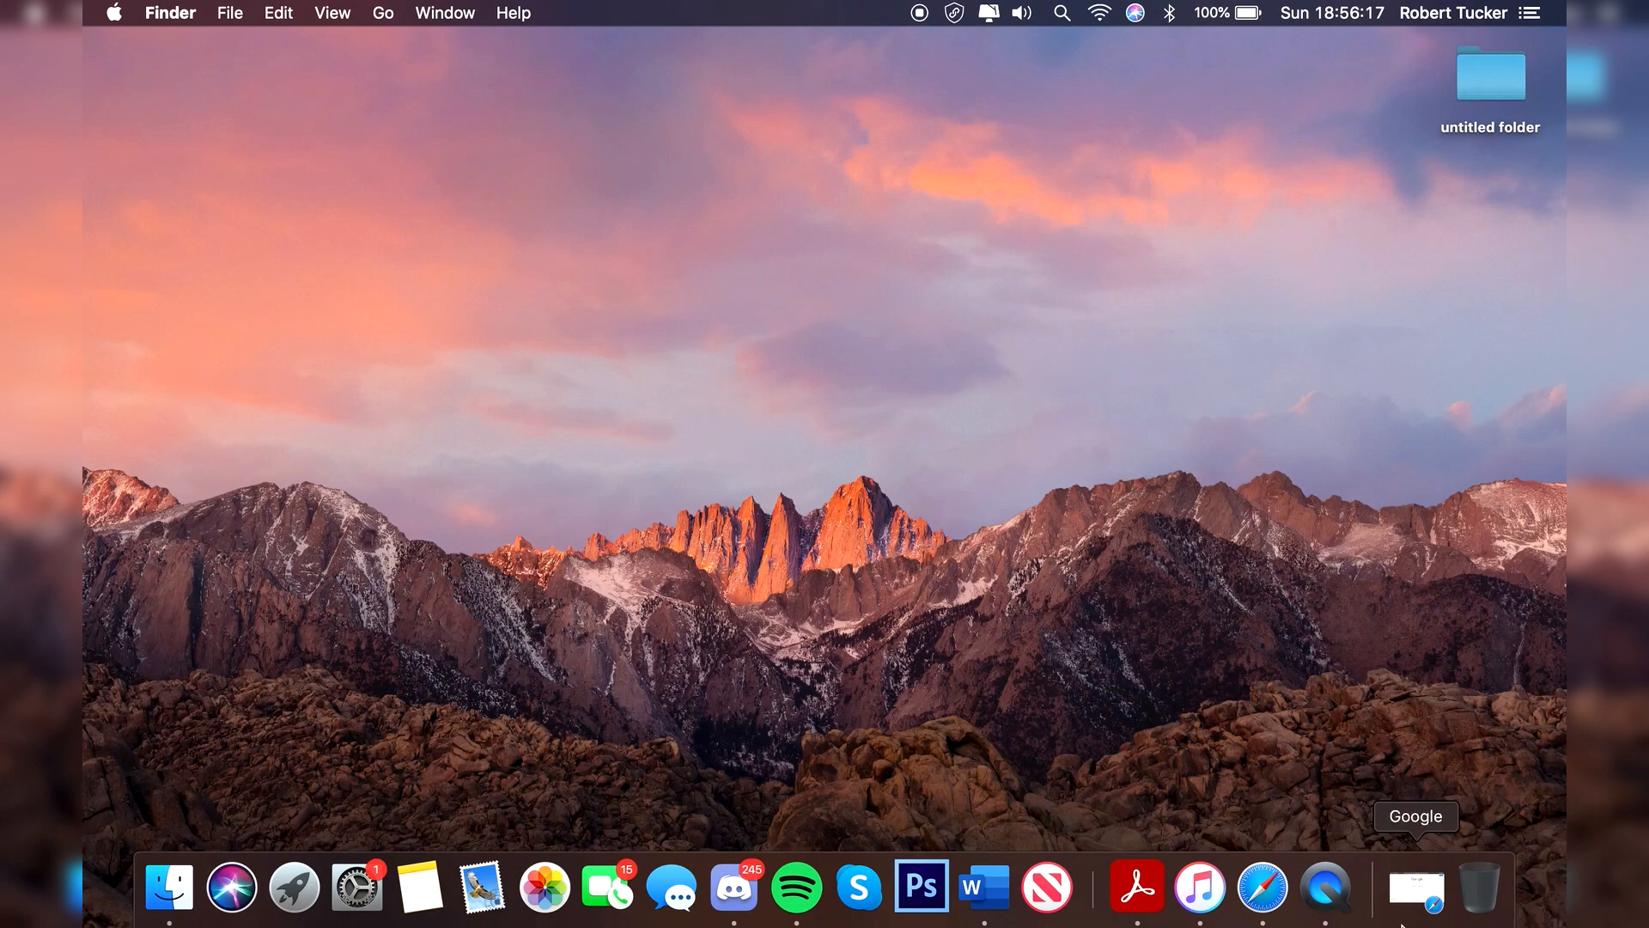
pyautogui.click(1416, 888)
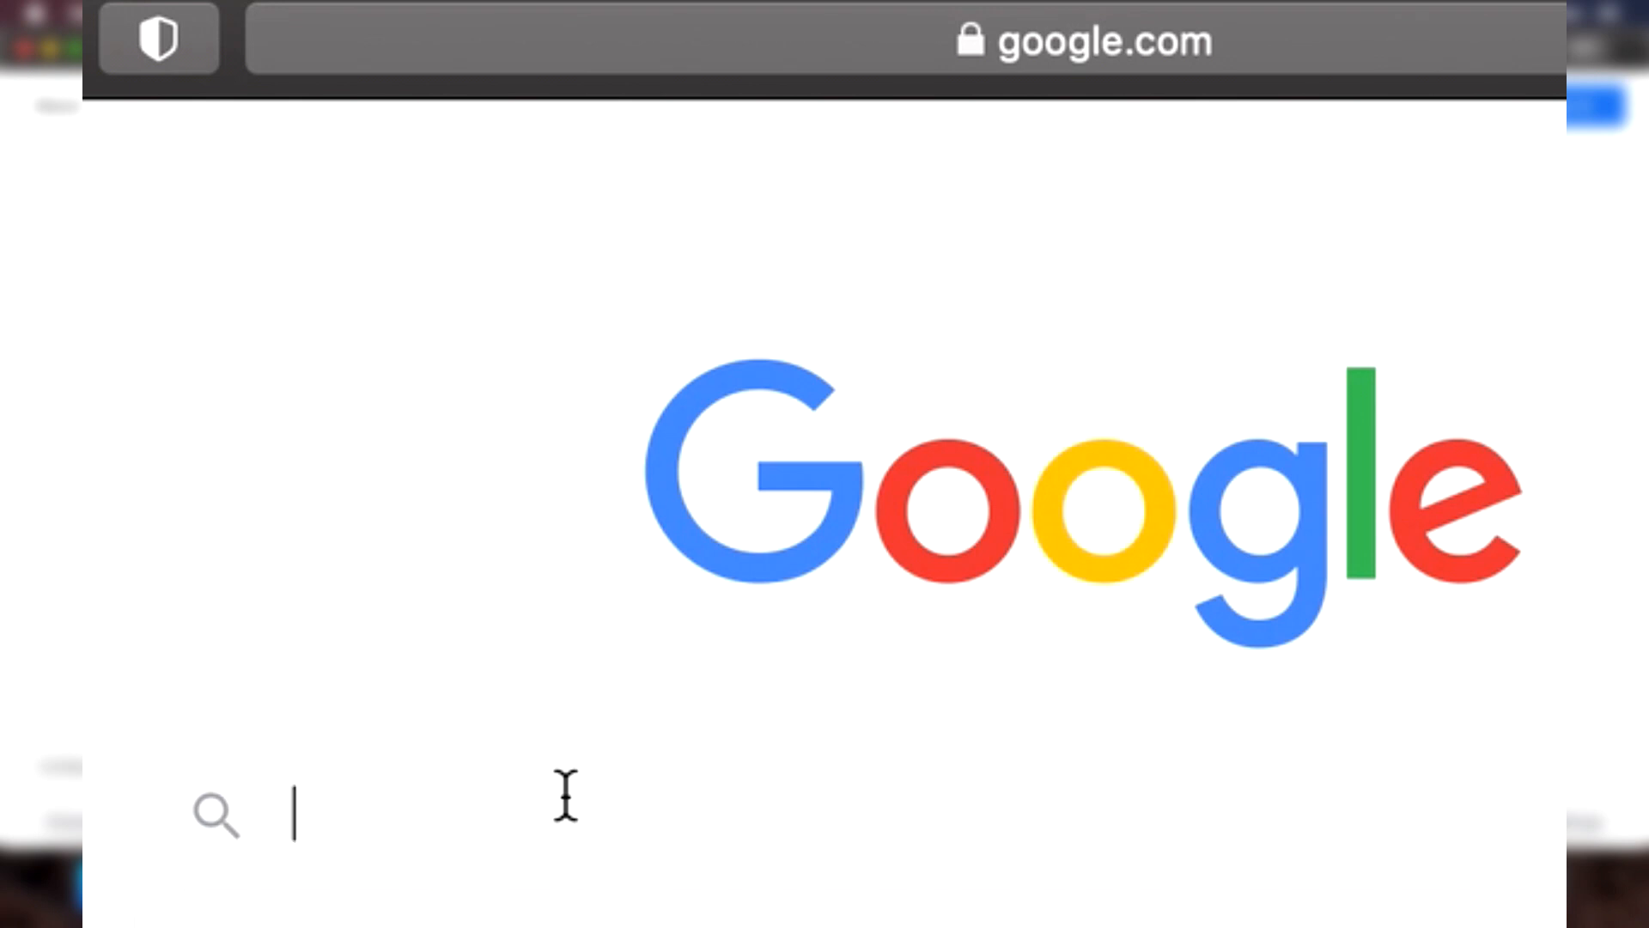
pyautogui.write('google chrome')
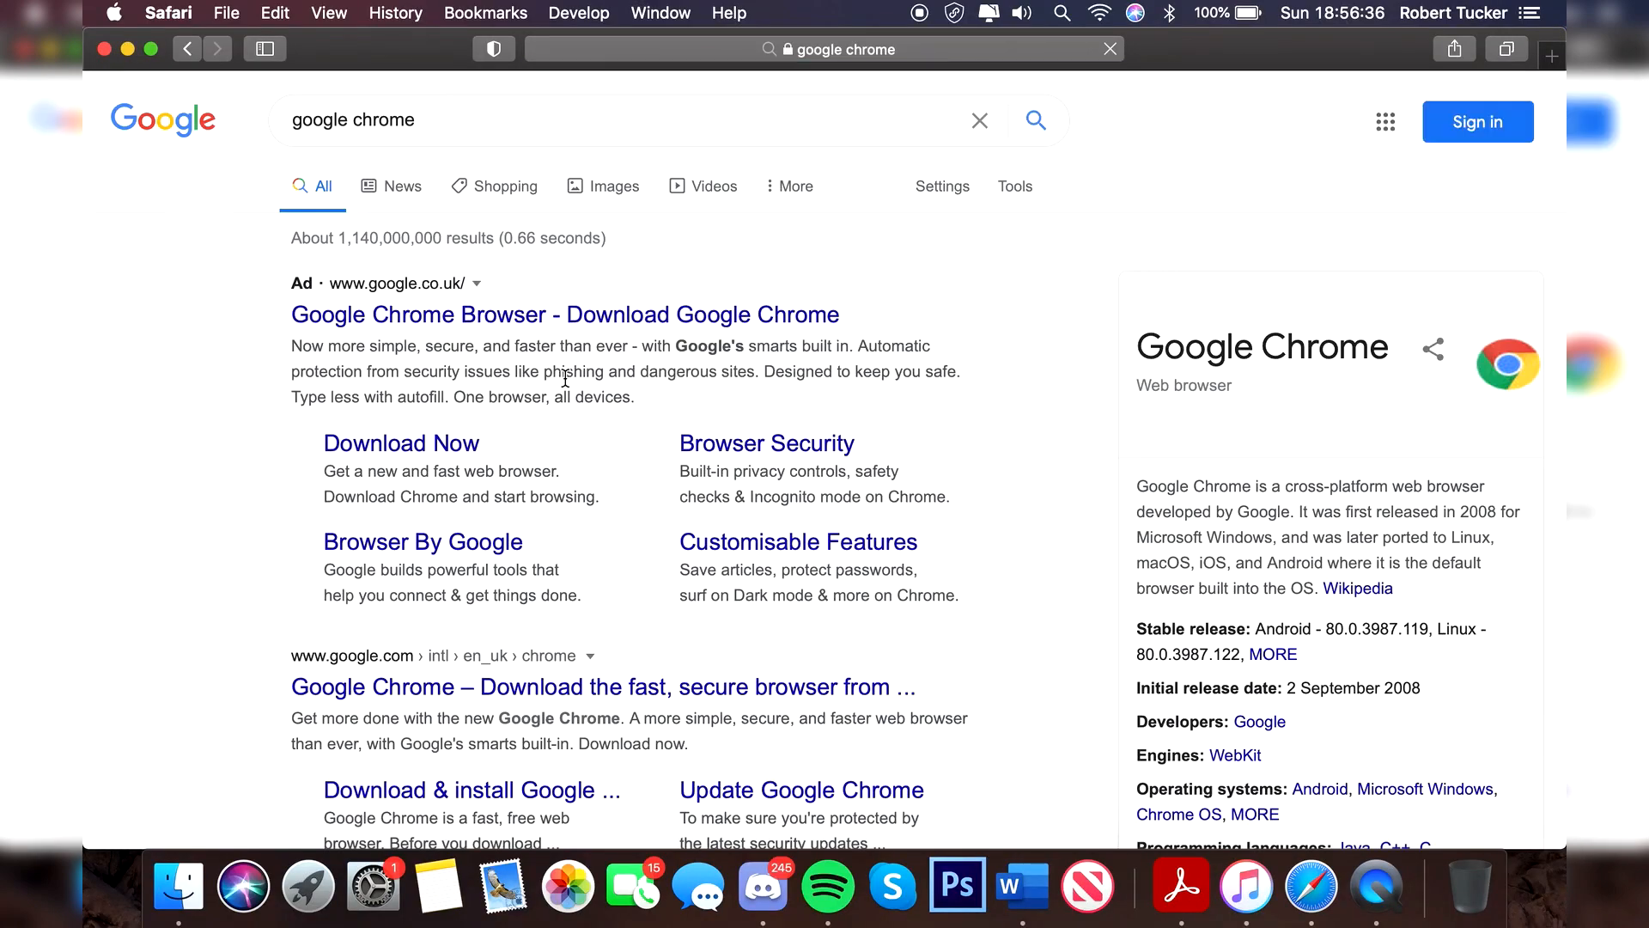
pyautogui.scroll(-3)
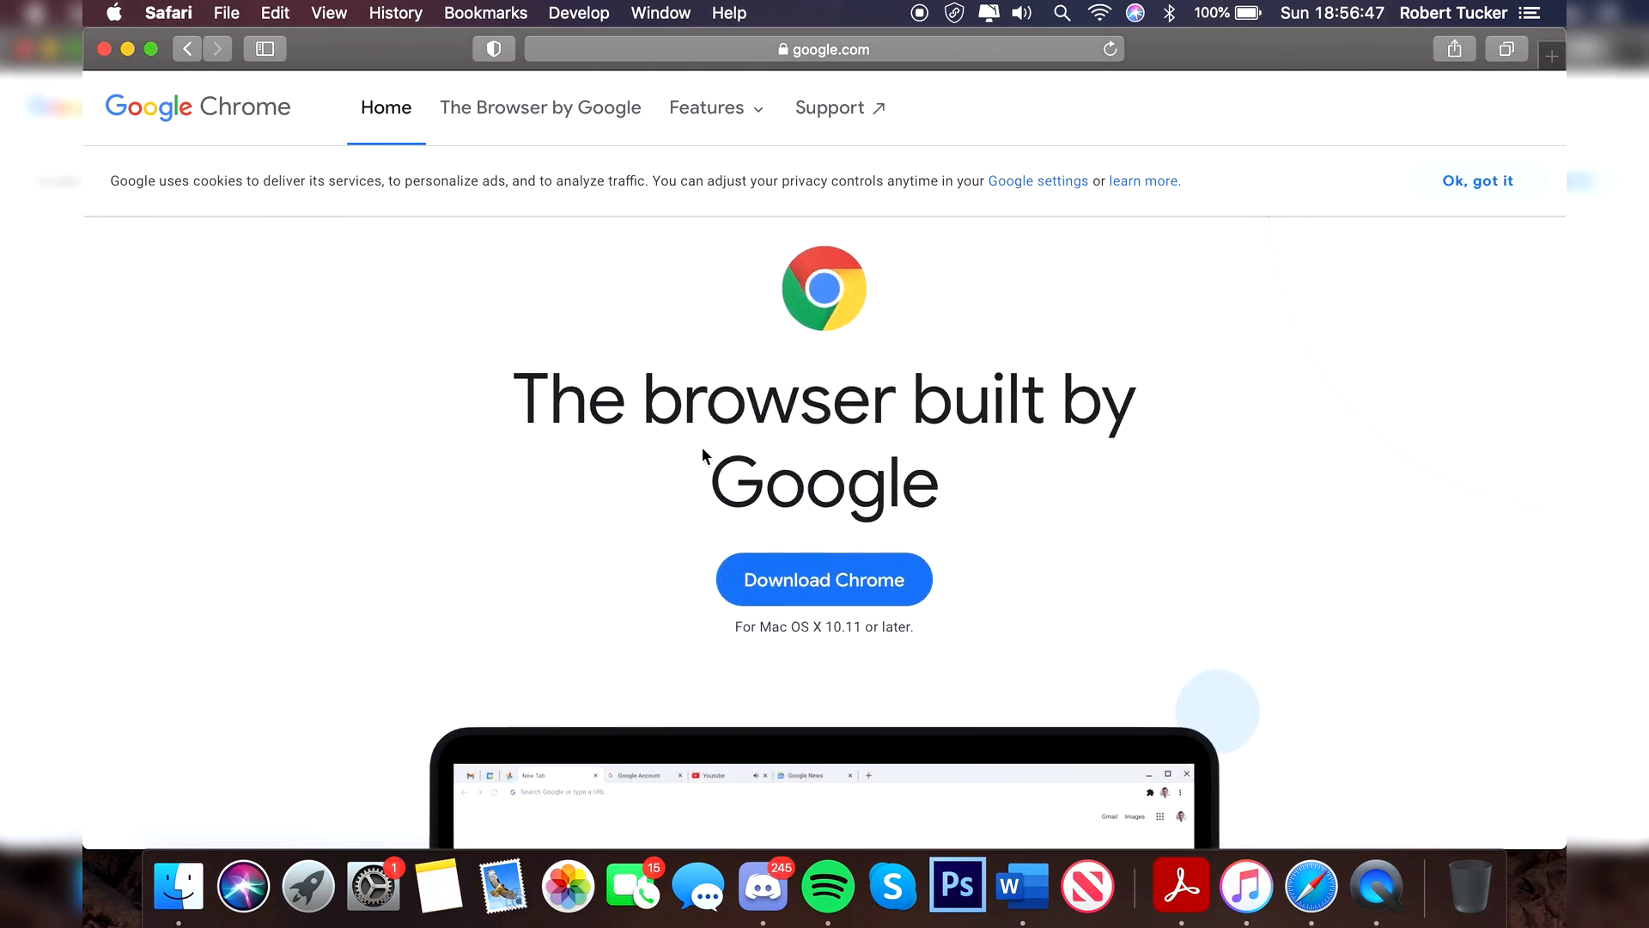
pyautogui.scroll(-3)
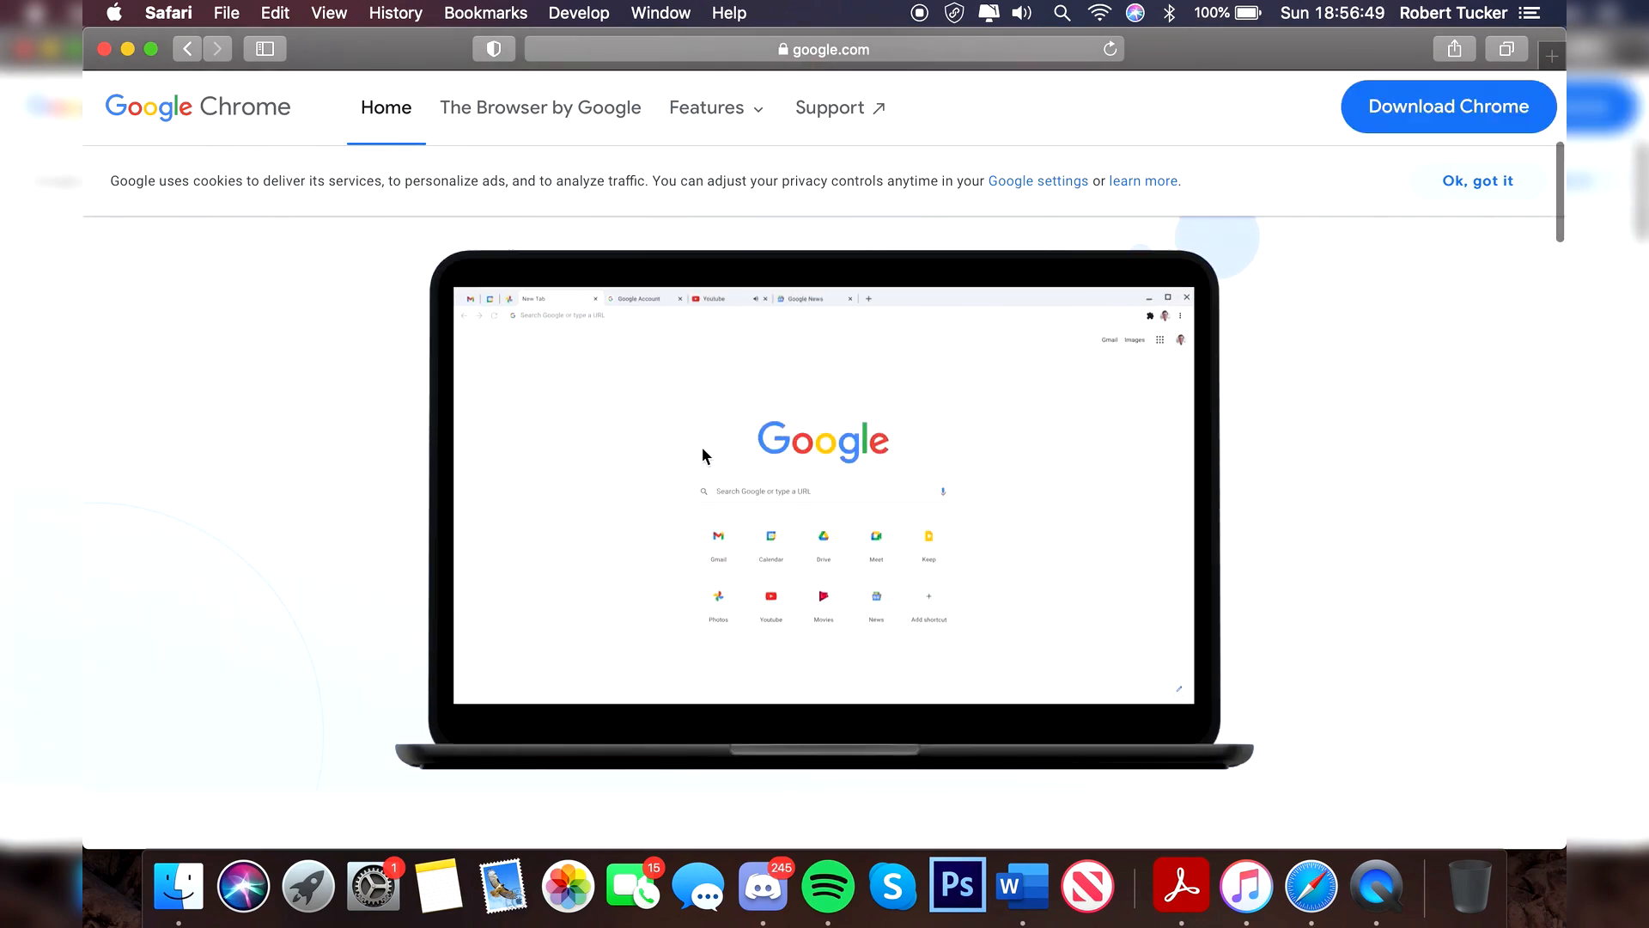
pyautogui.scroll(-3)
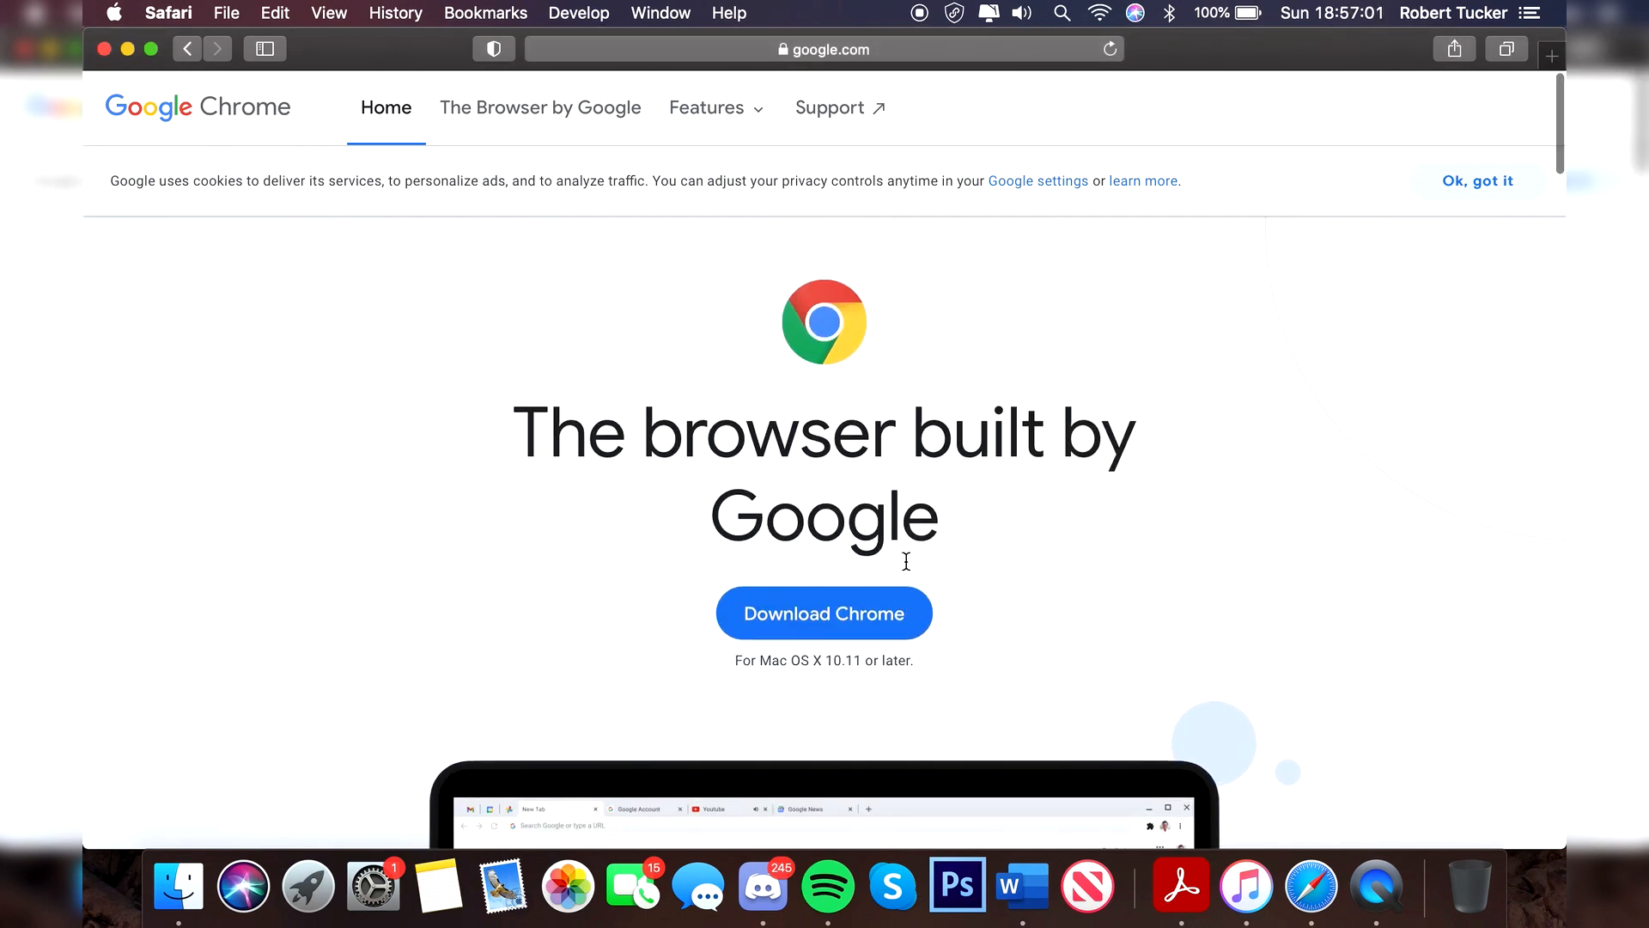
pyautogui.moveTo(835, 607)
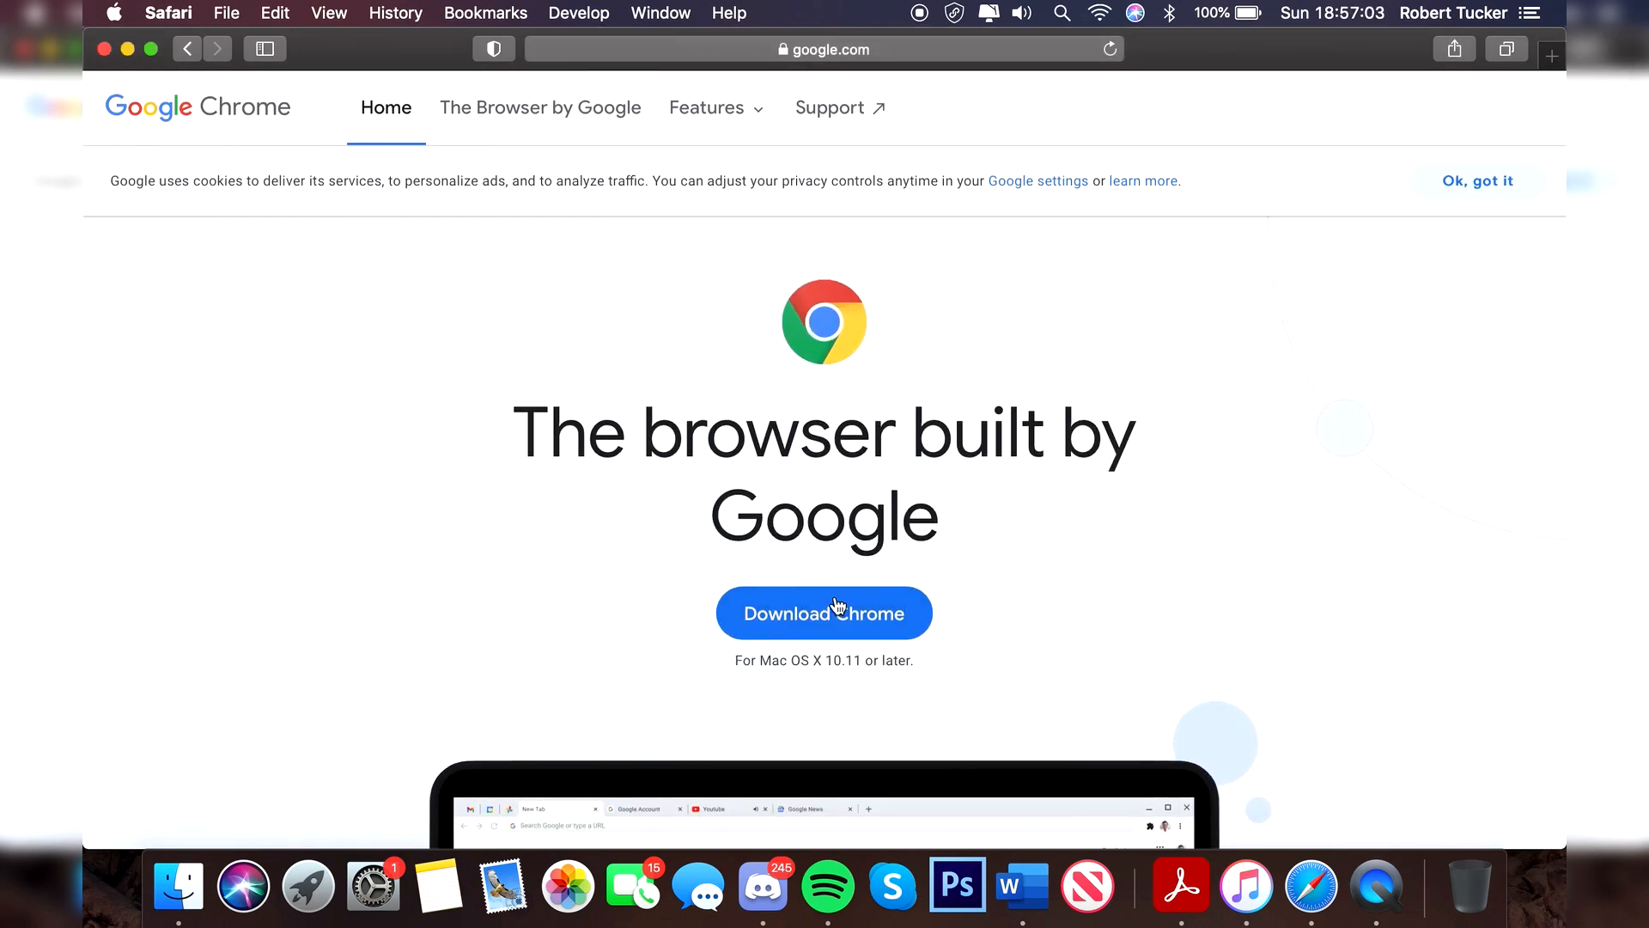
# Request the 'Mac with Intel chip' Chrome download after checking the chip in About This Mac.
pyautogui.click(824, 613)
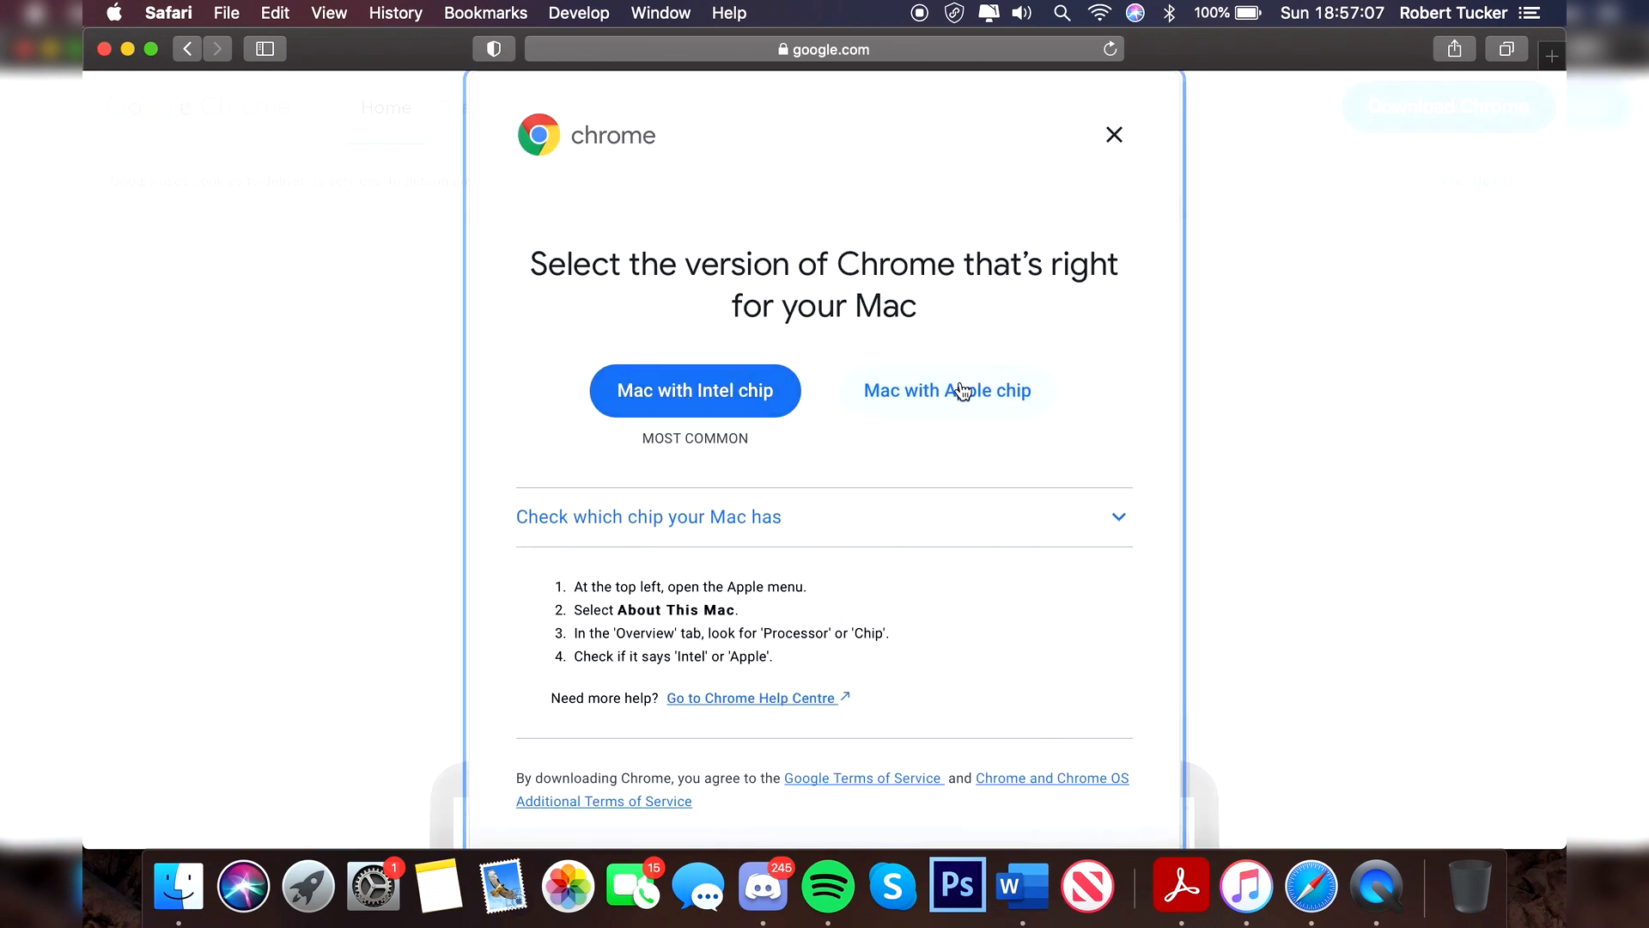
pyautogui.moveTo(809, 378)
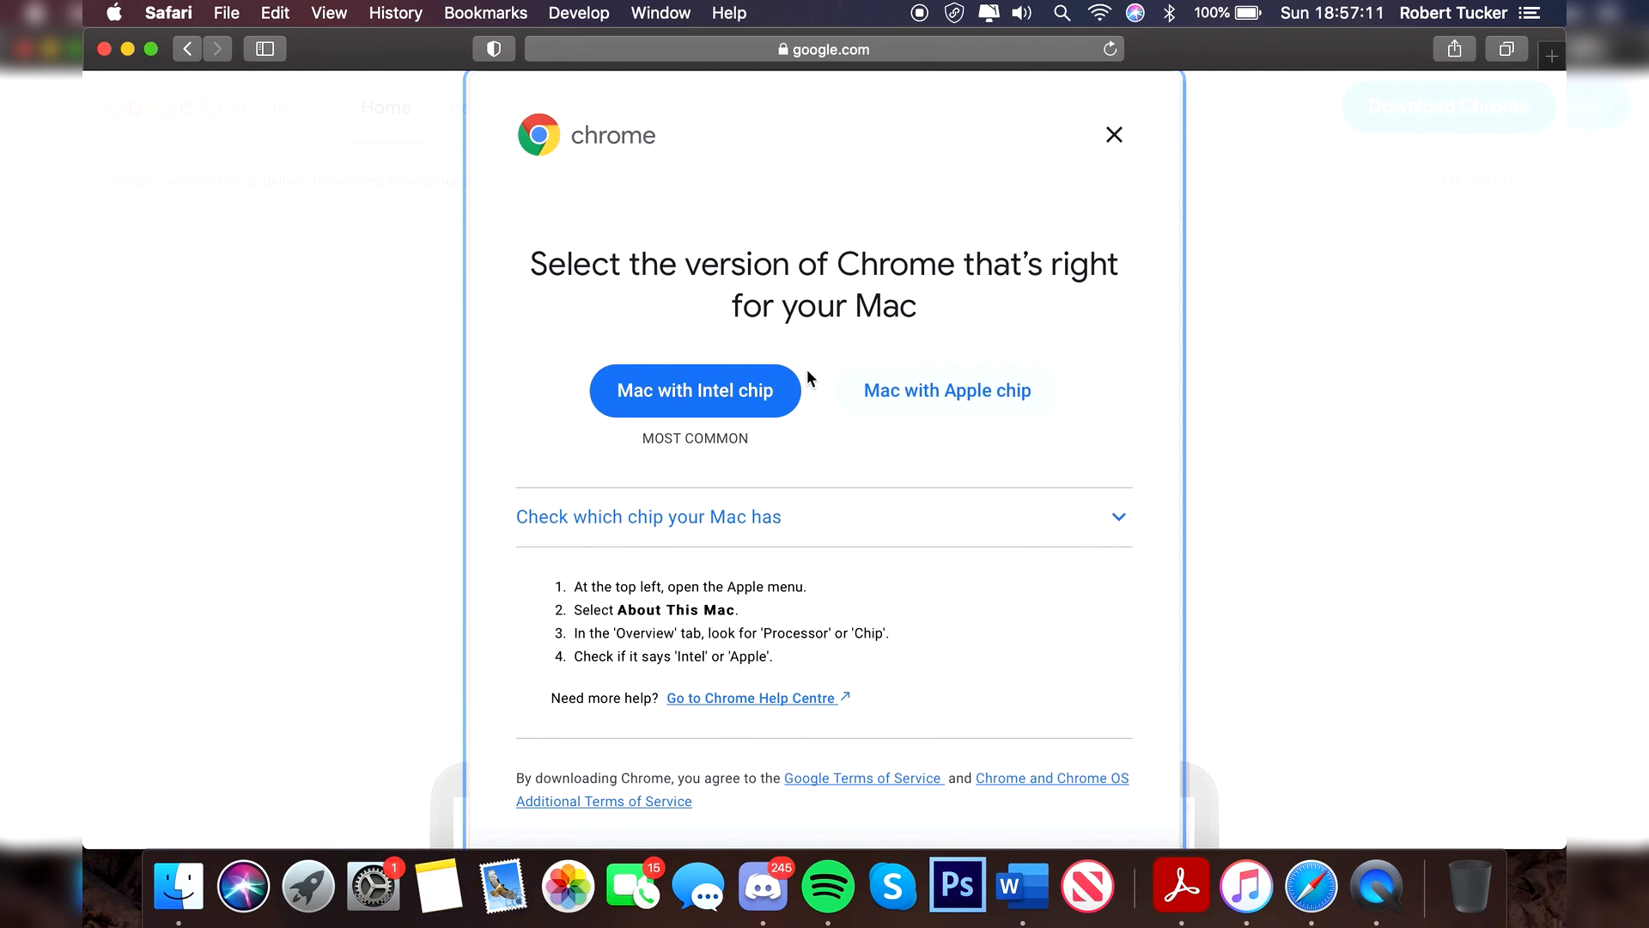
pyautogui.moveTo(85, 7)
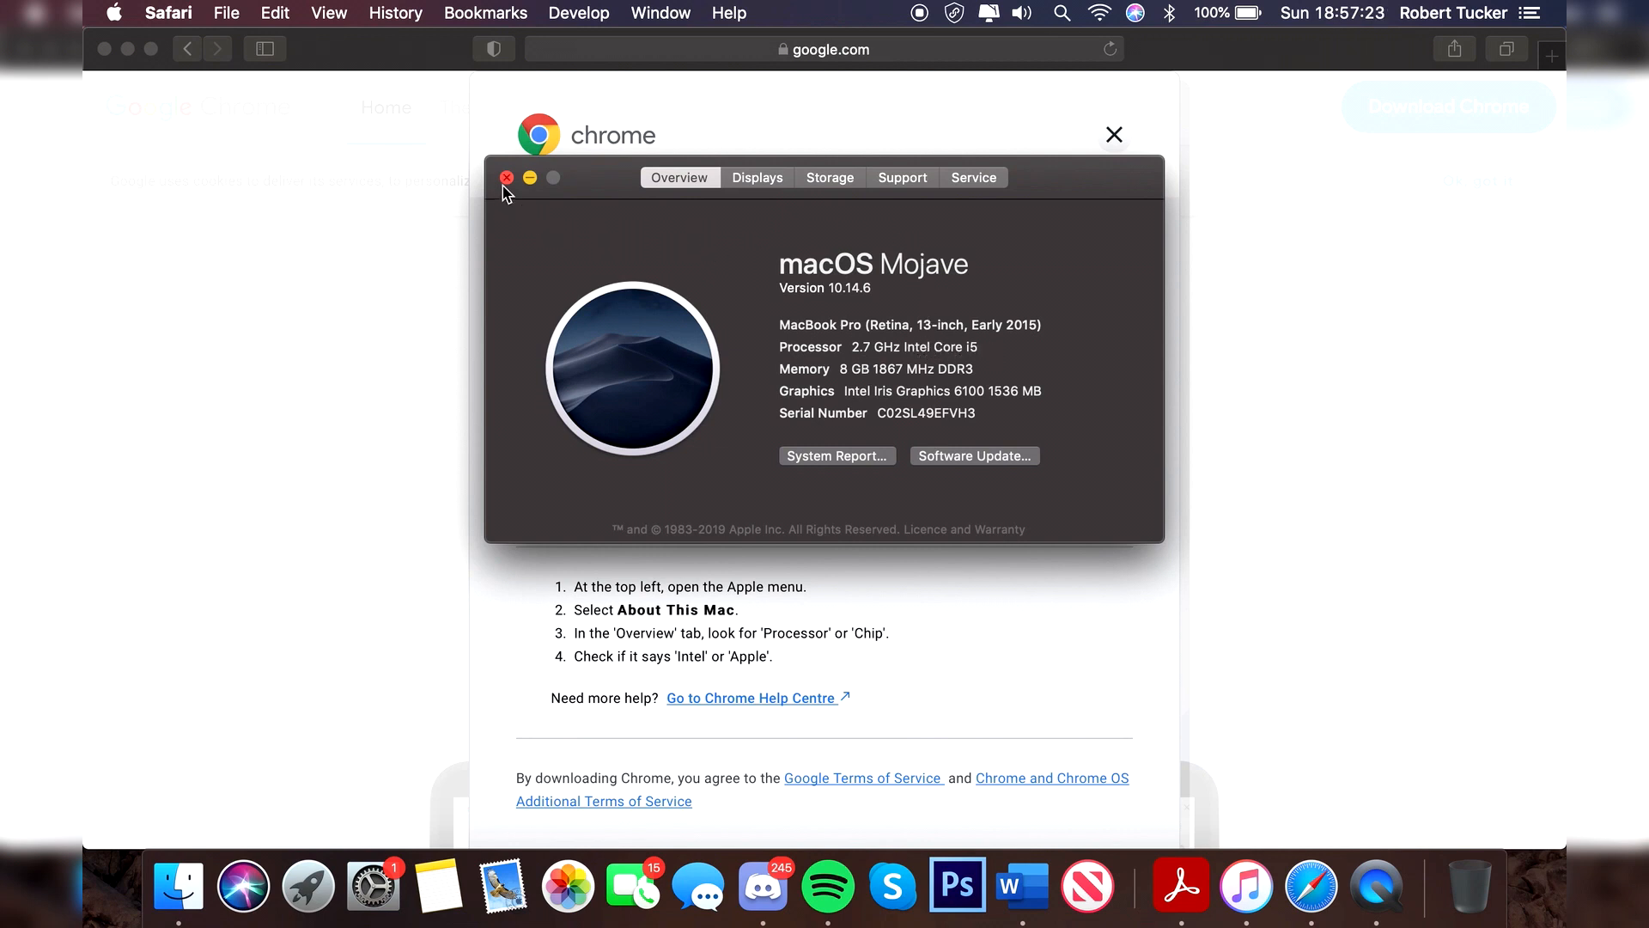
pyautogui.click(507, 178)
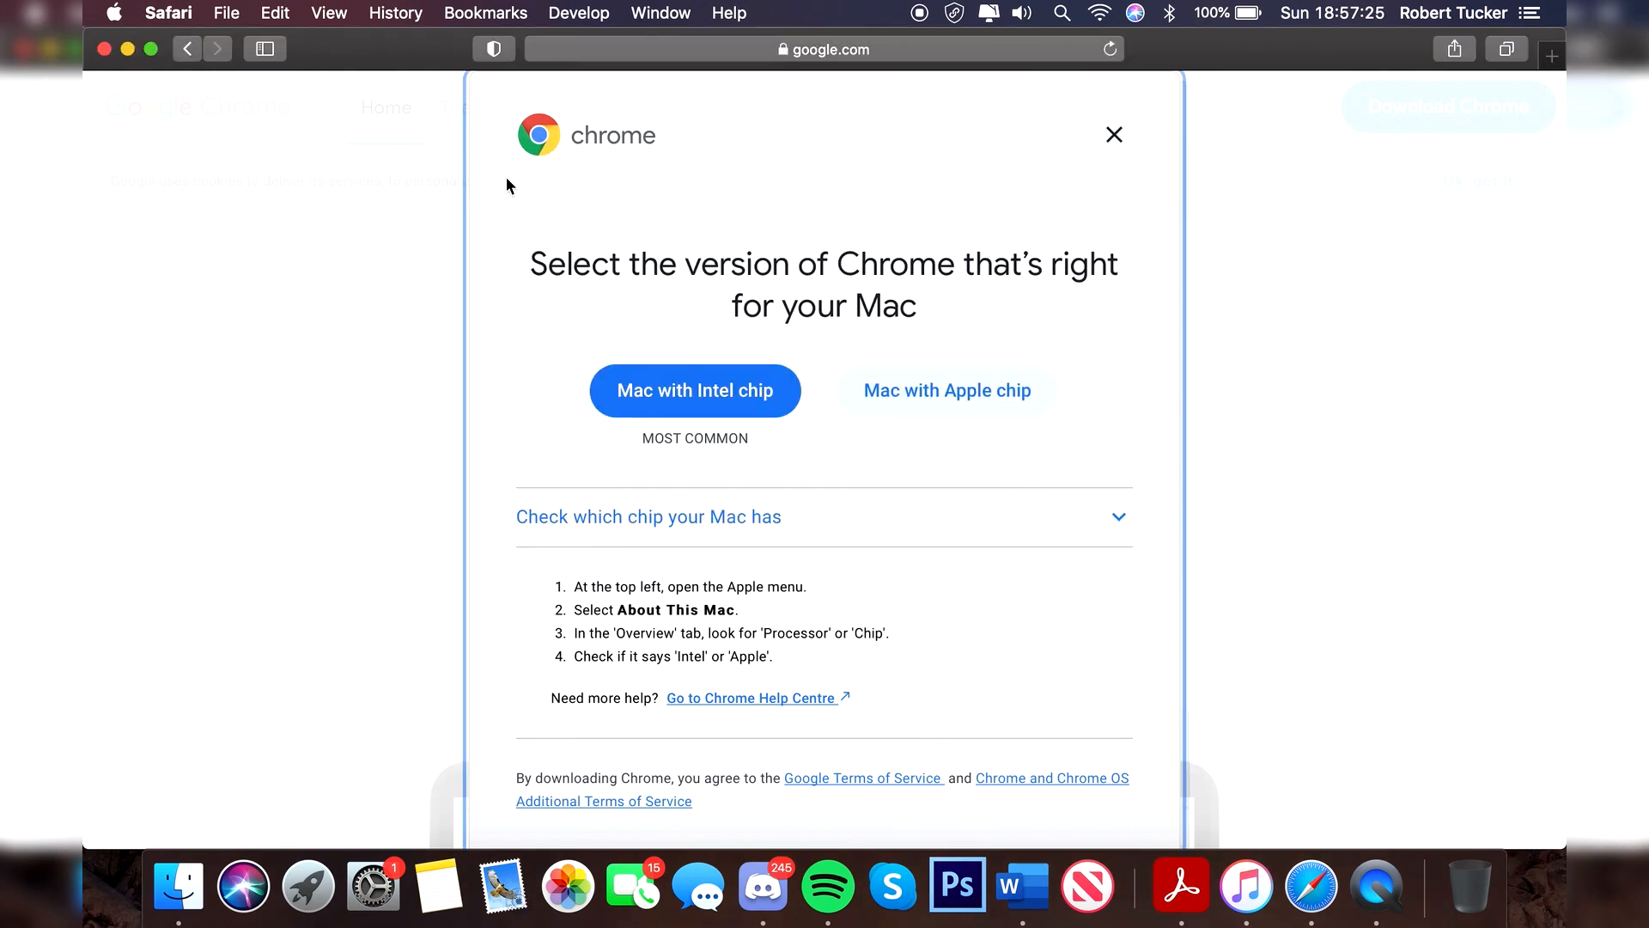
pyautogui.moveTo(659, 427)
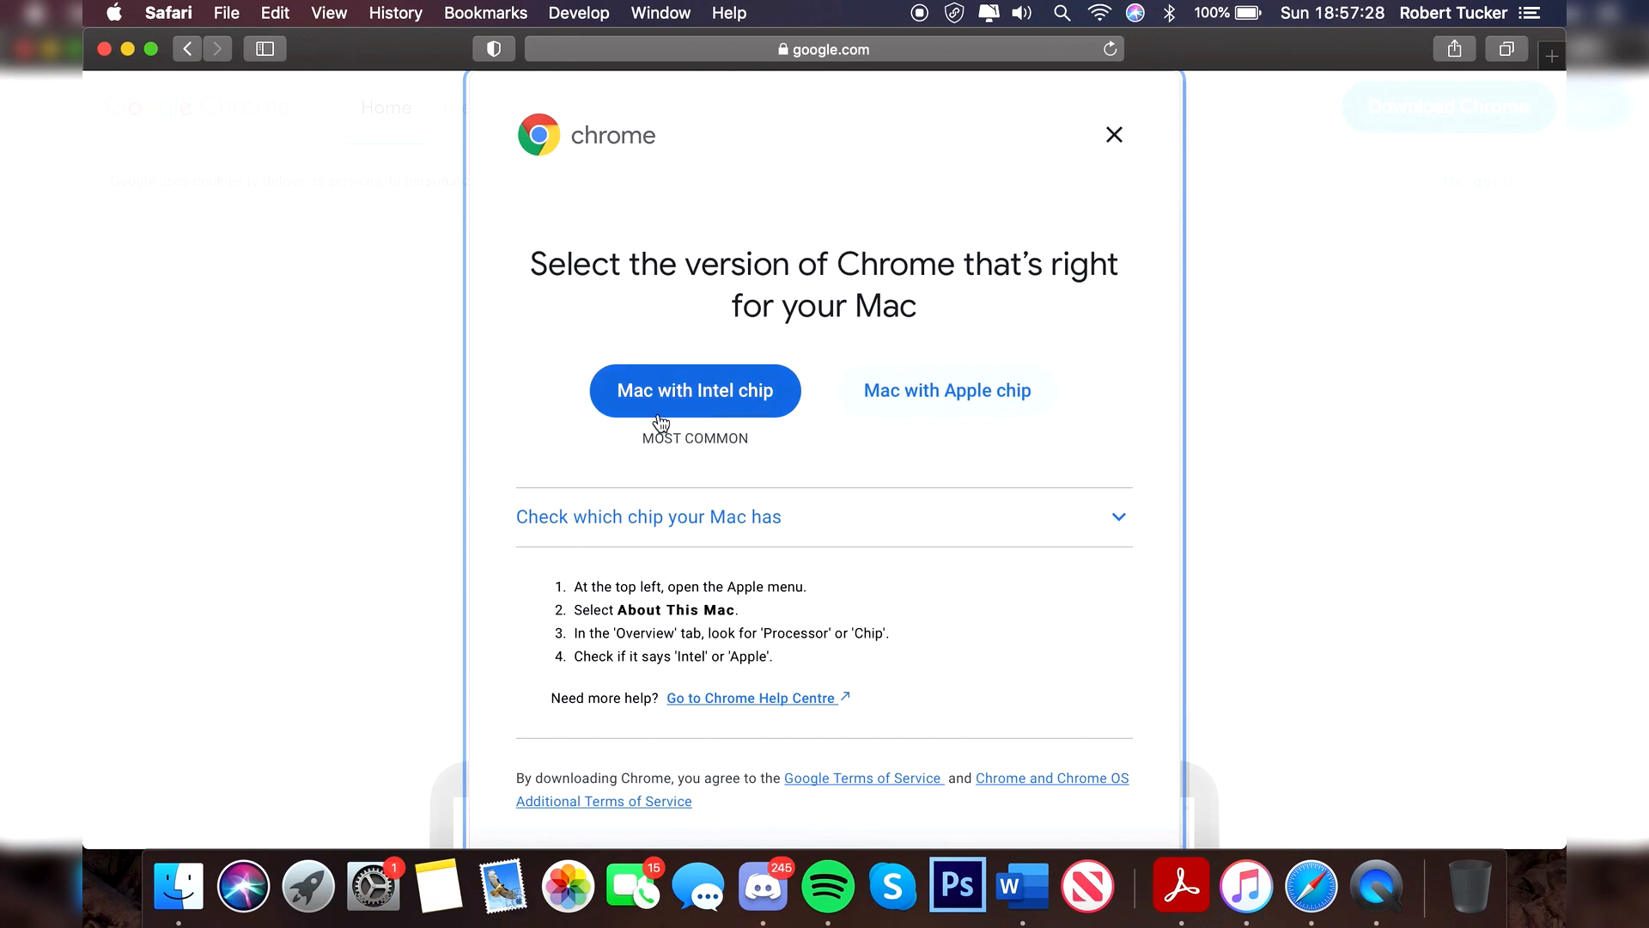
pyautogui.scroll(-3)
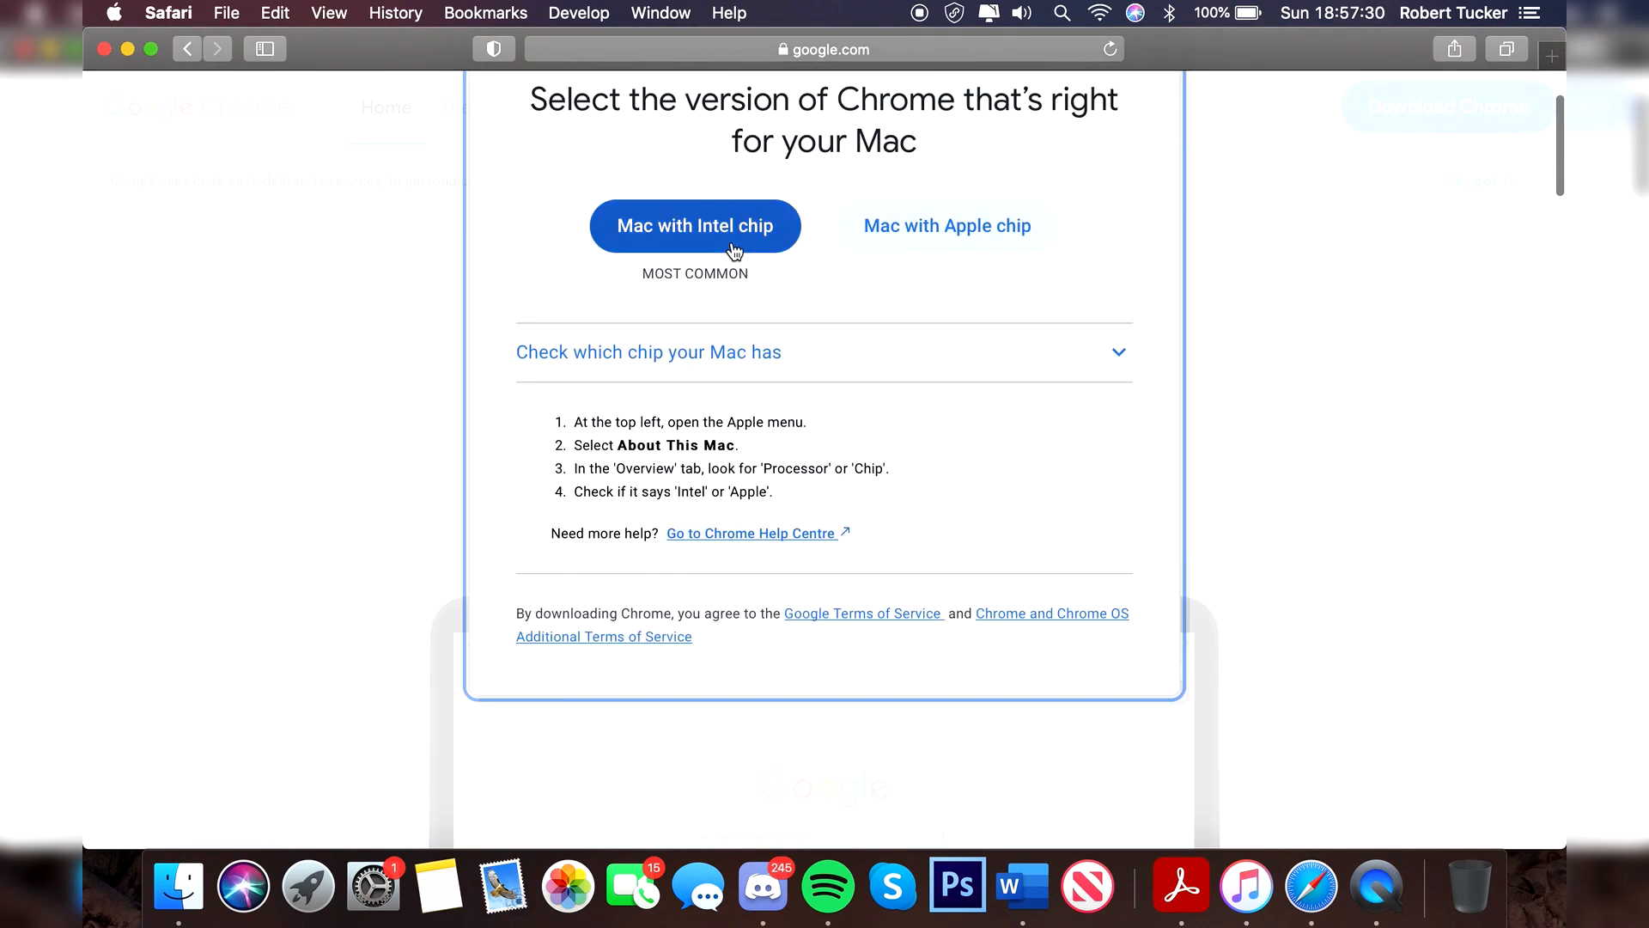
pyautogui.click(695, 226)
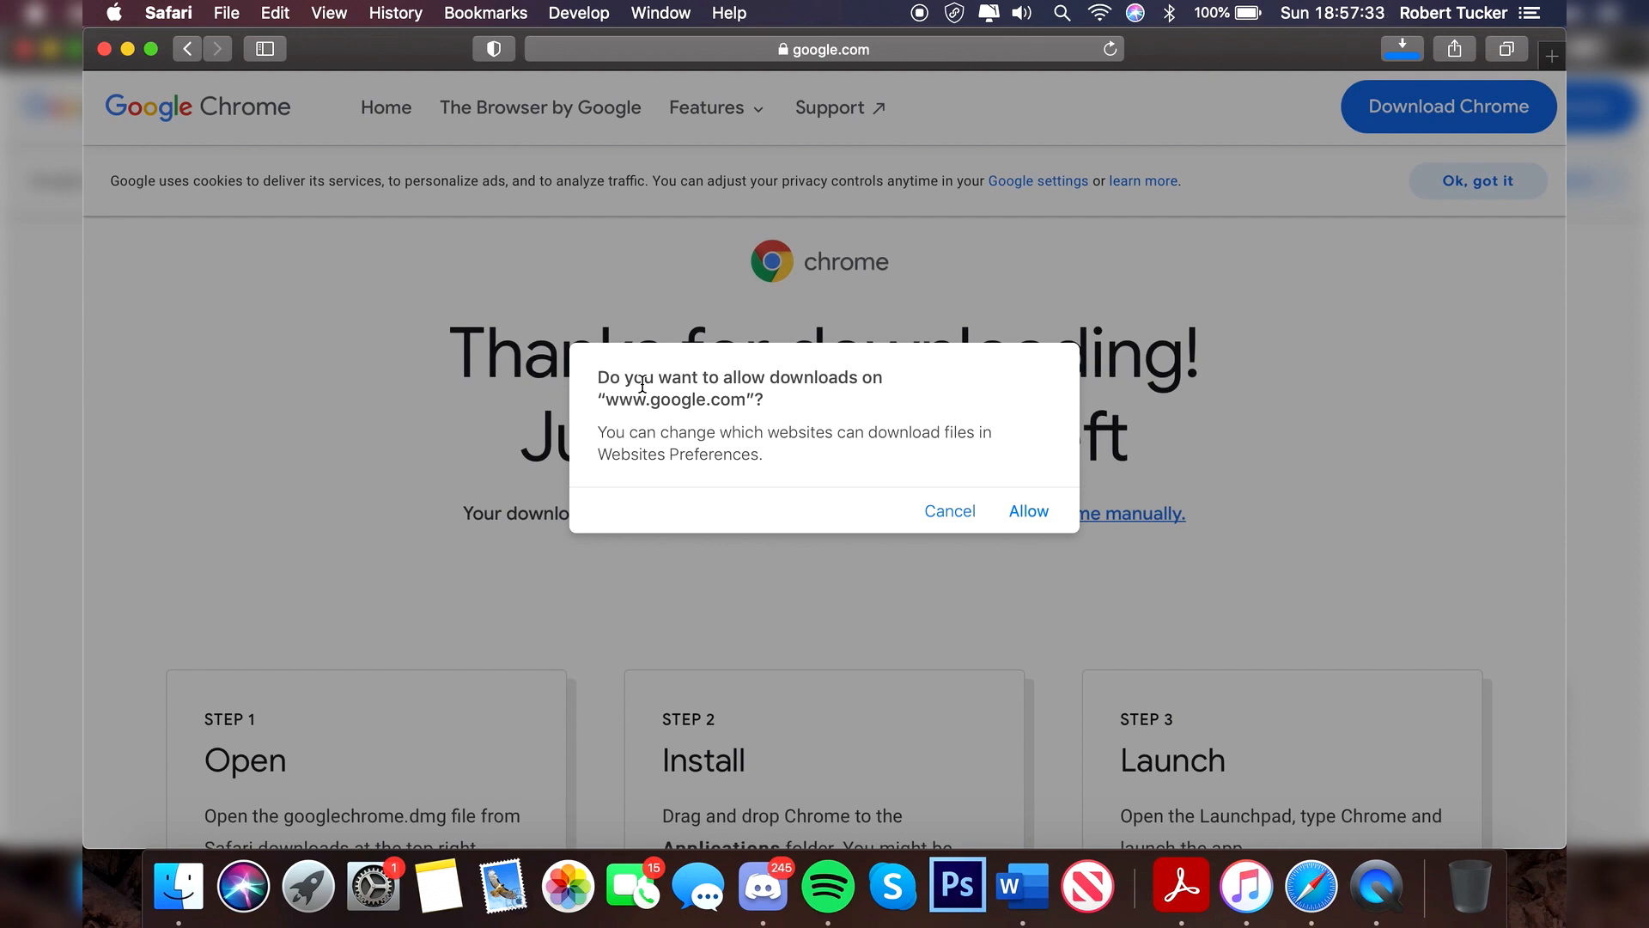
pyautogui.moveTo(704, 378)
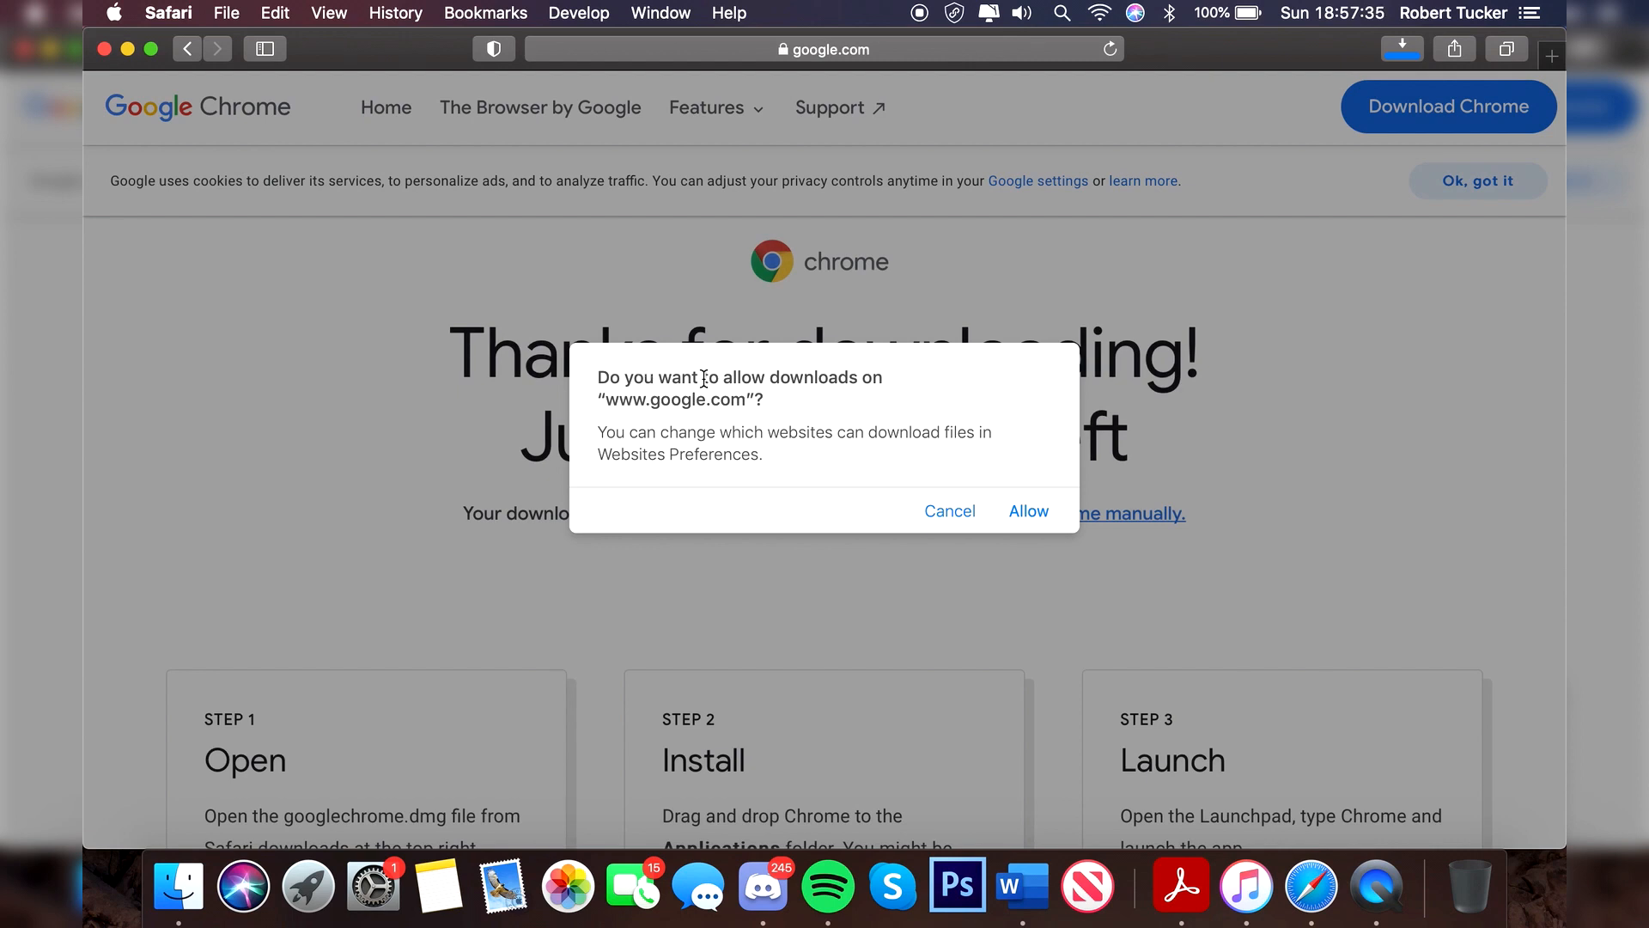
pyautogui.click(1029, 511)
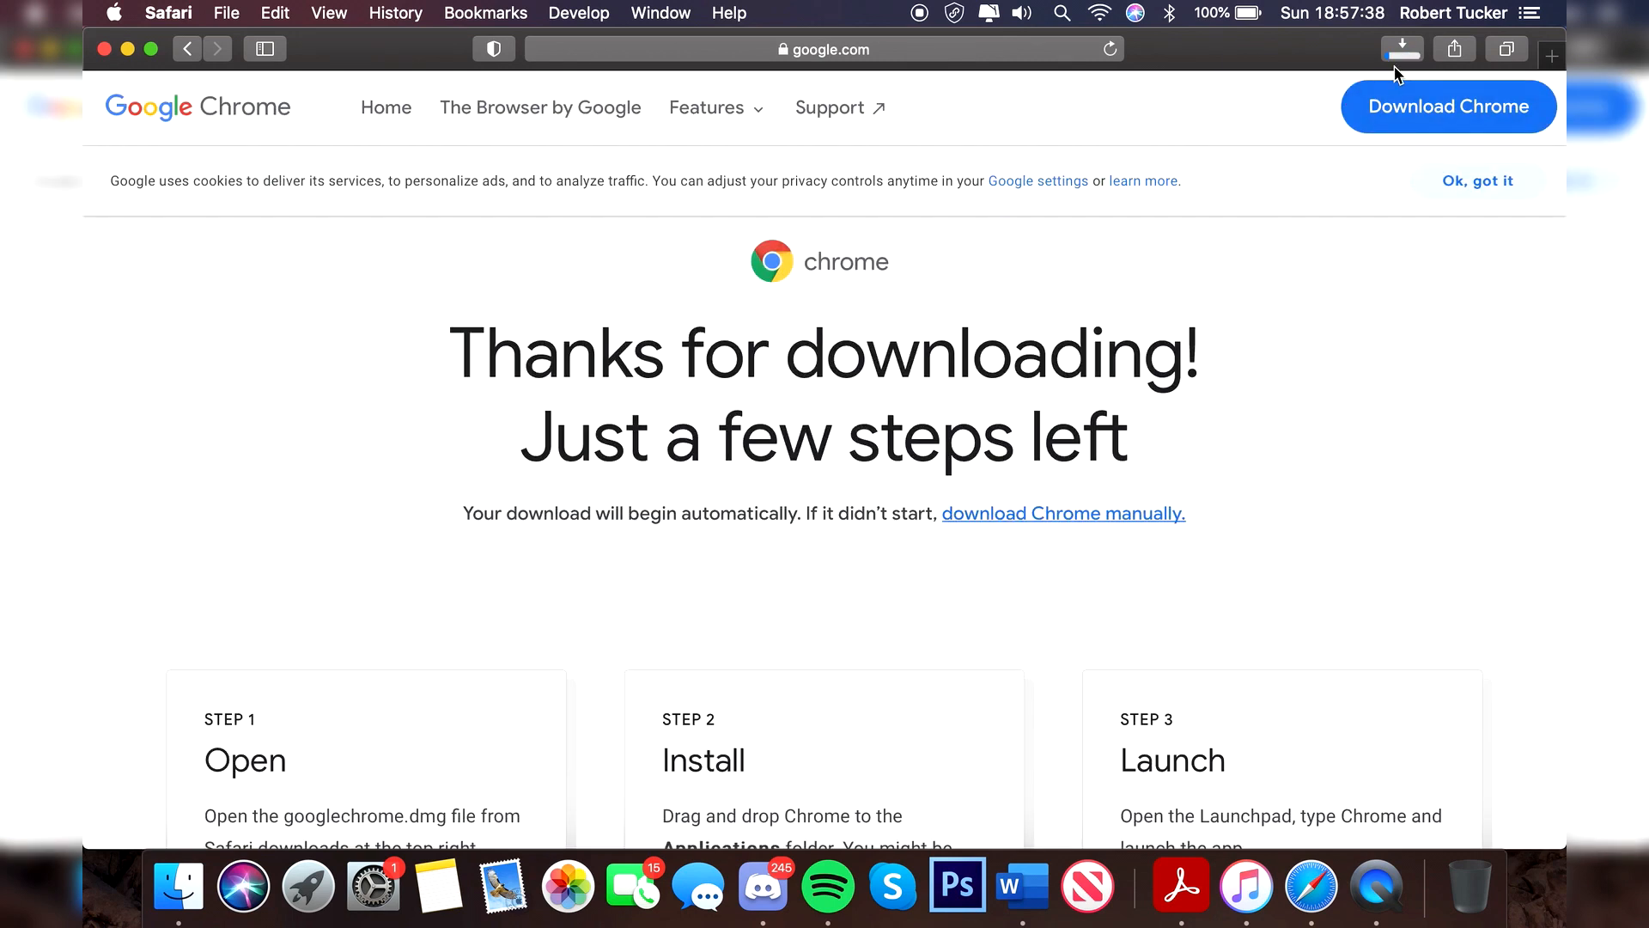
pyautogui.click(1402, 48)
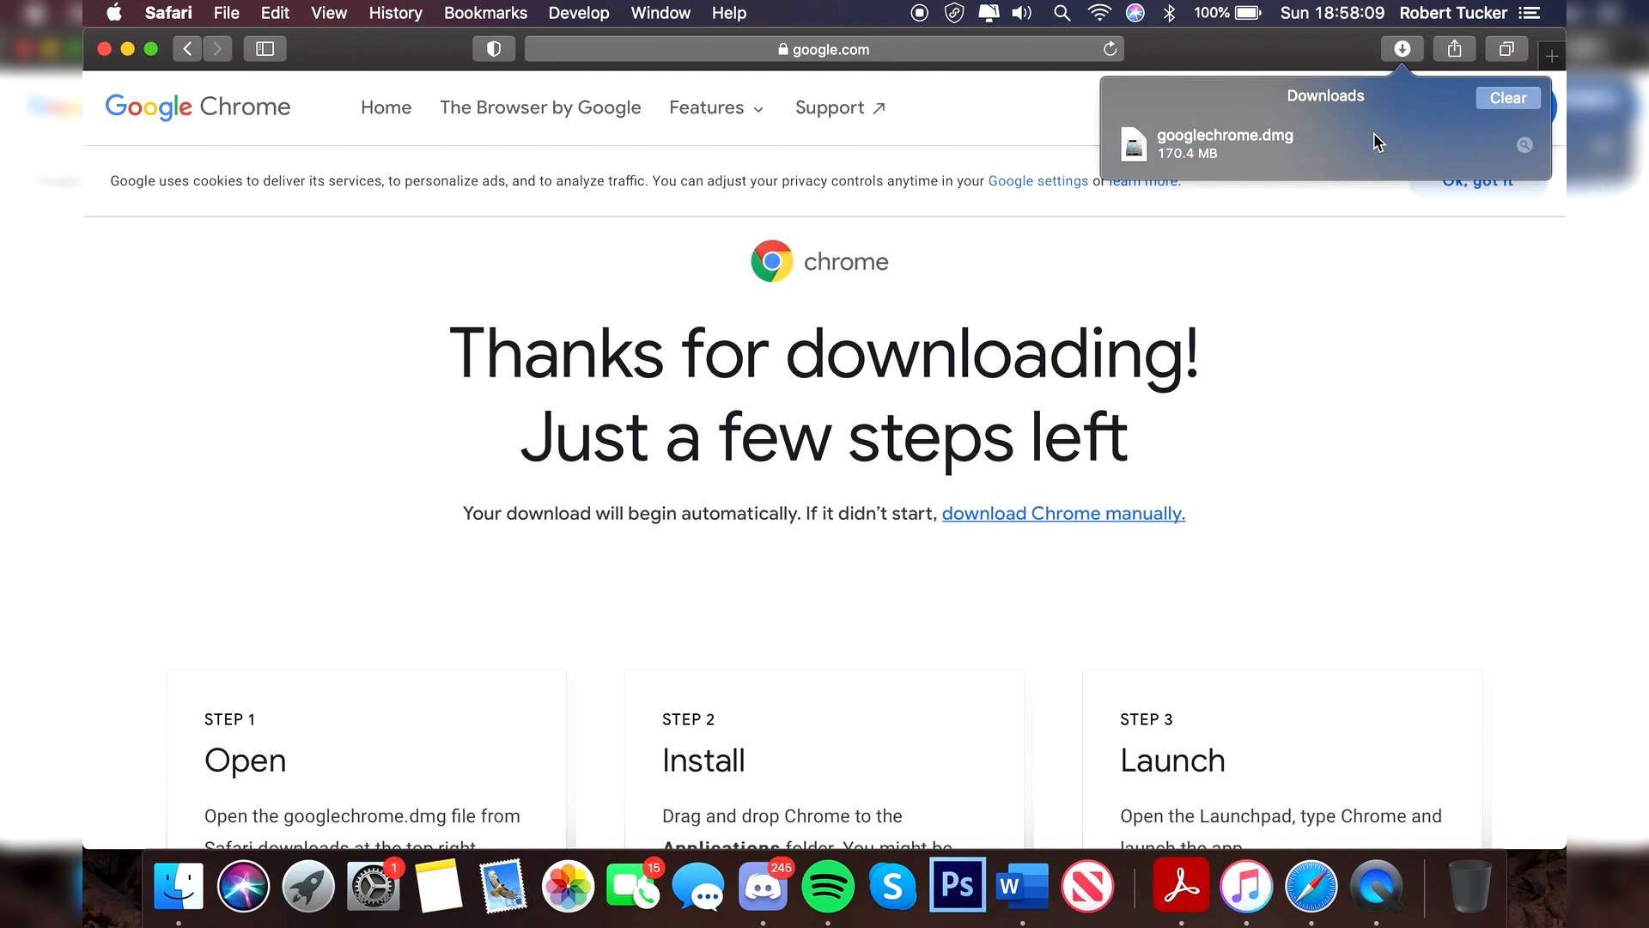
pyautogui.moveTo(1353, 314)
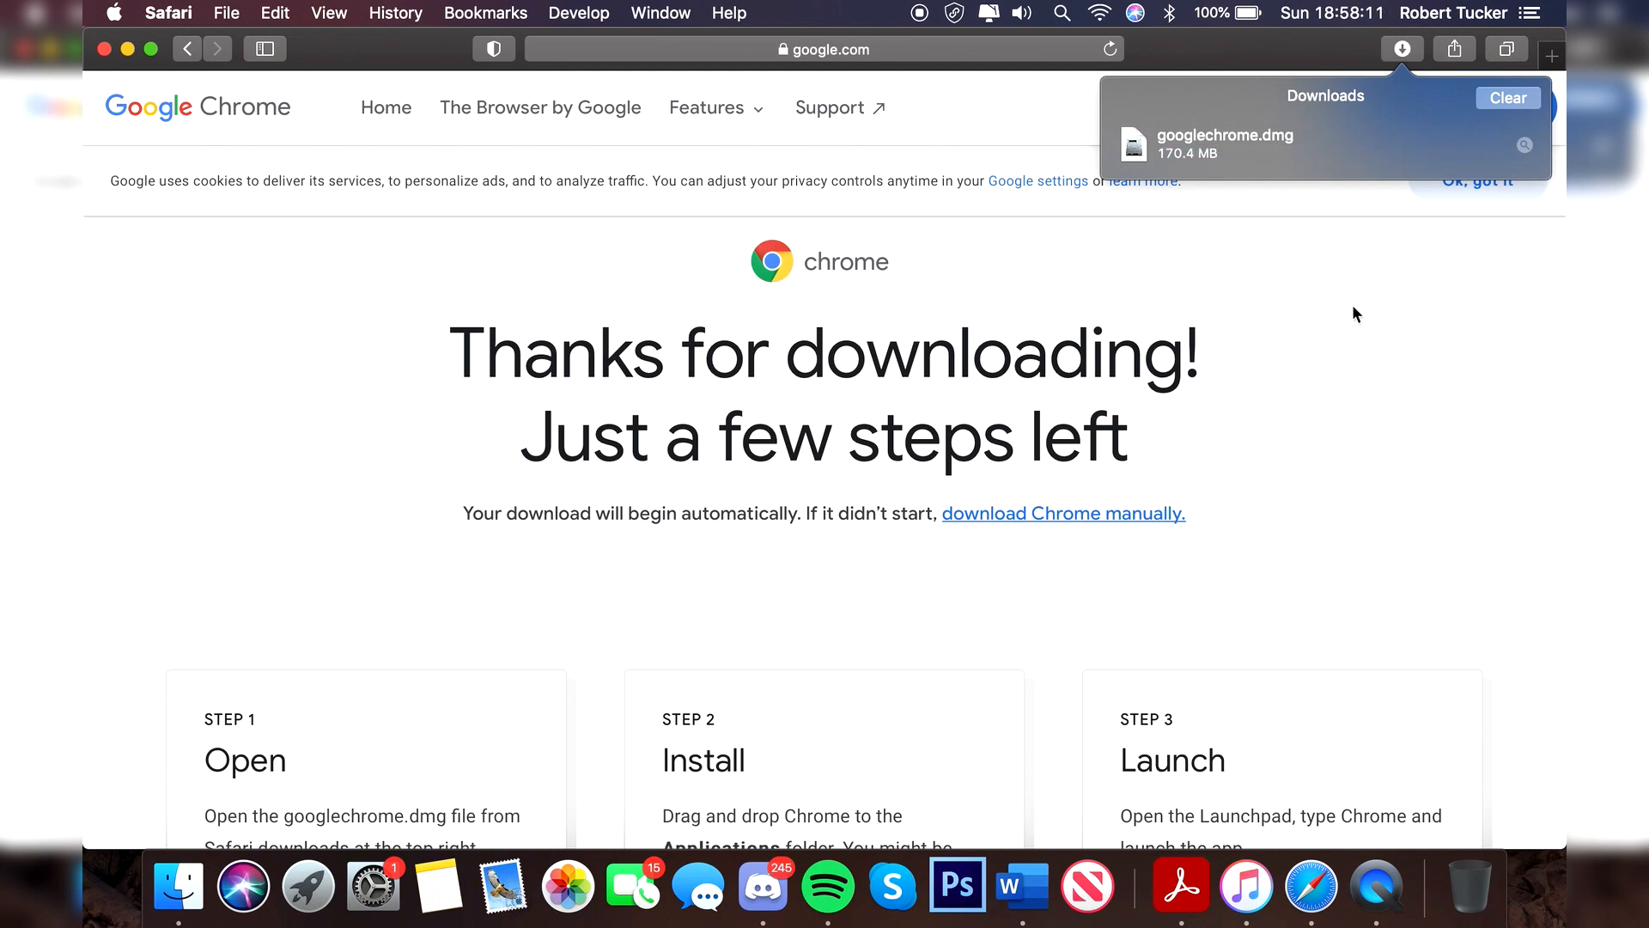
pyautogui.moveTo(1376, 886)
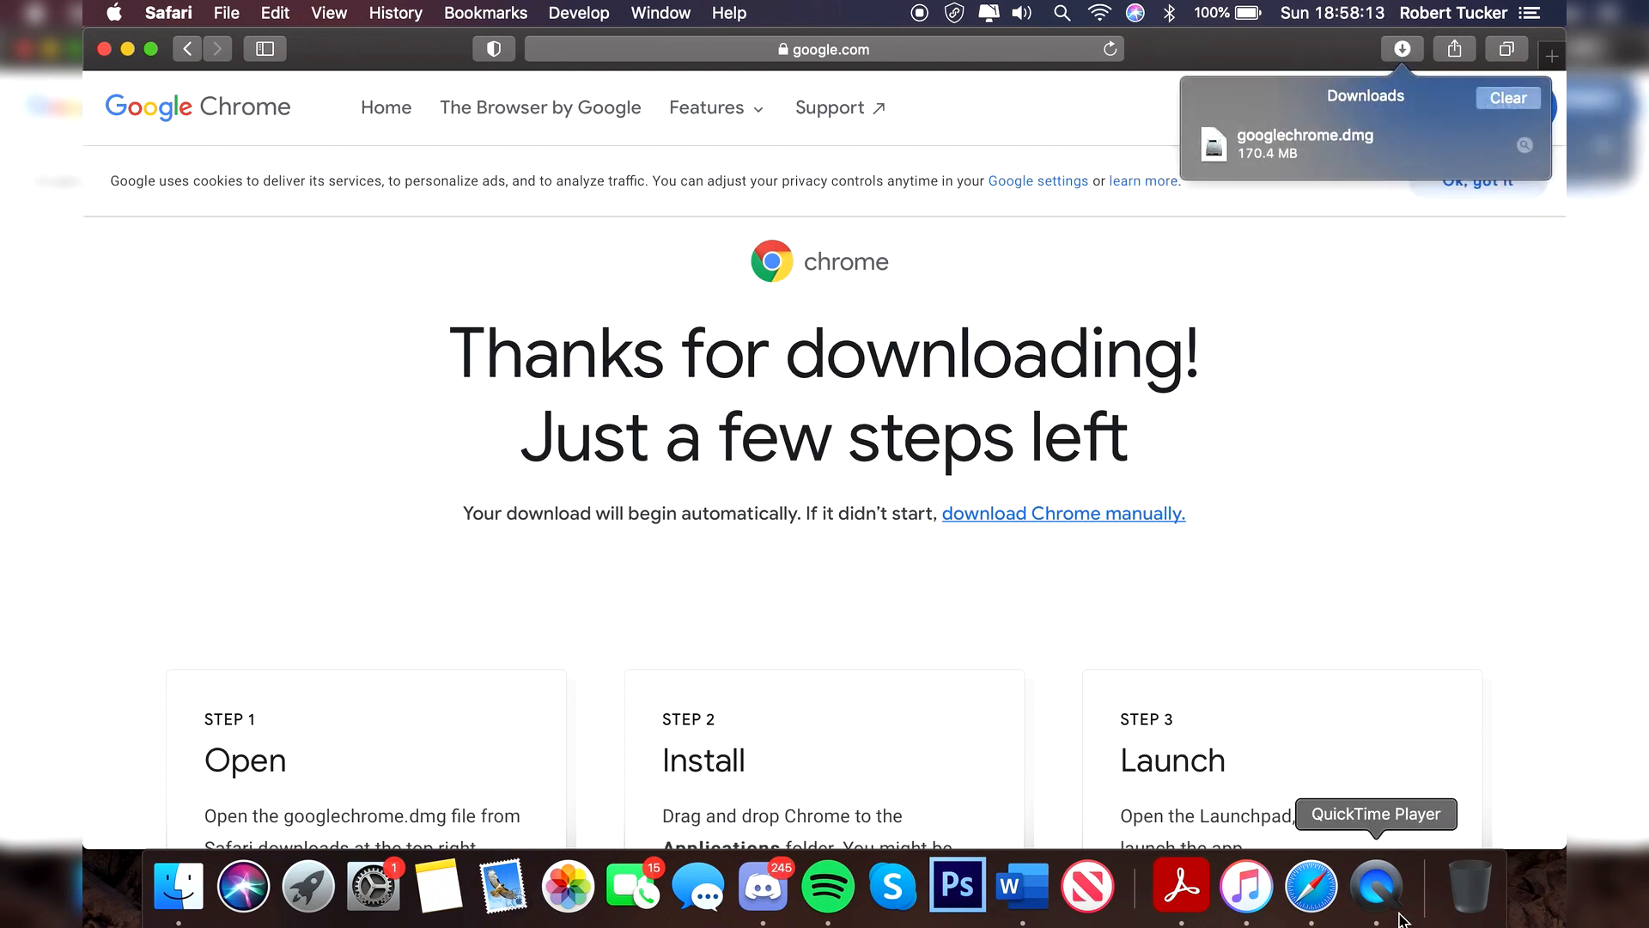
pyautogui.moveTo(1420, 876)
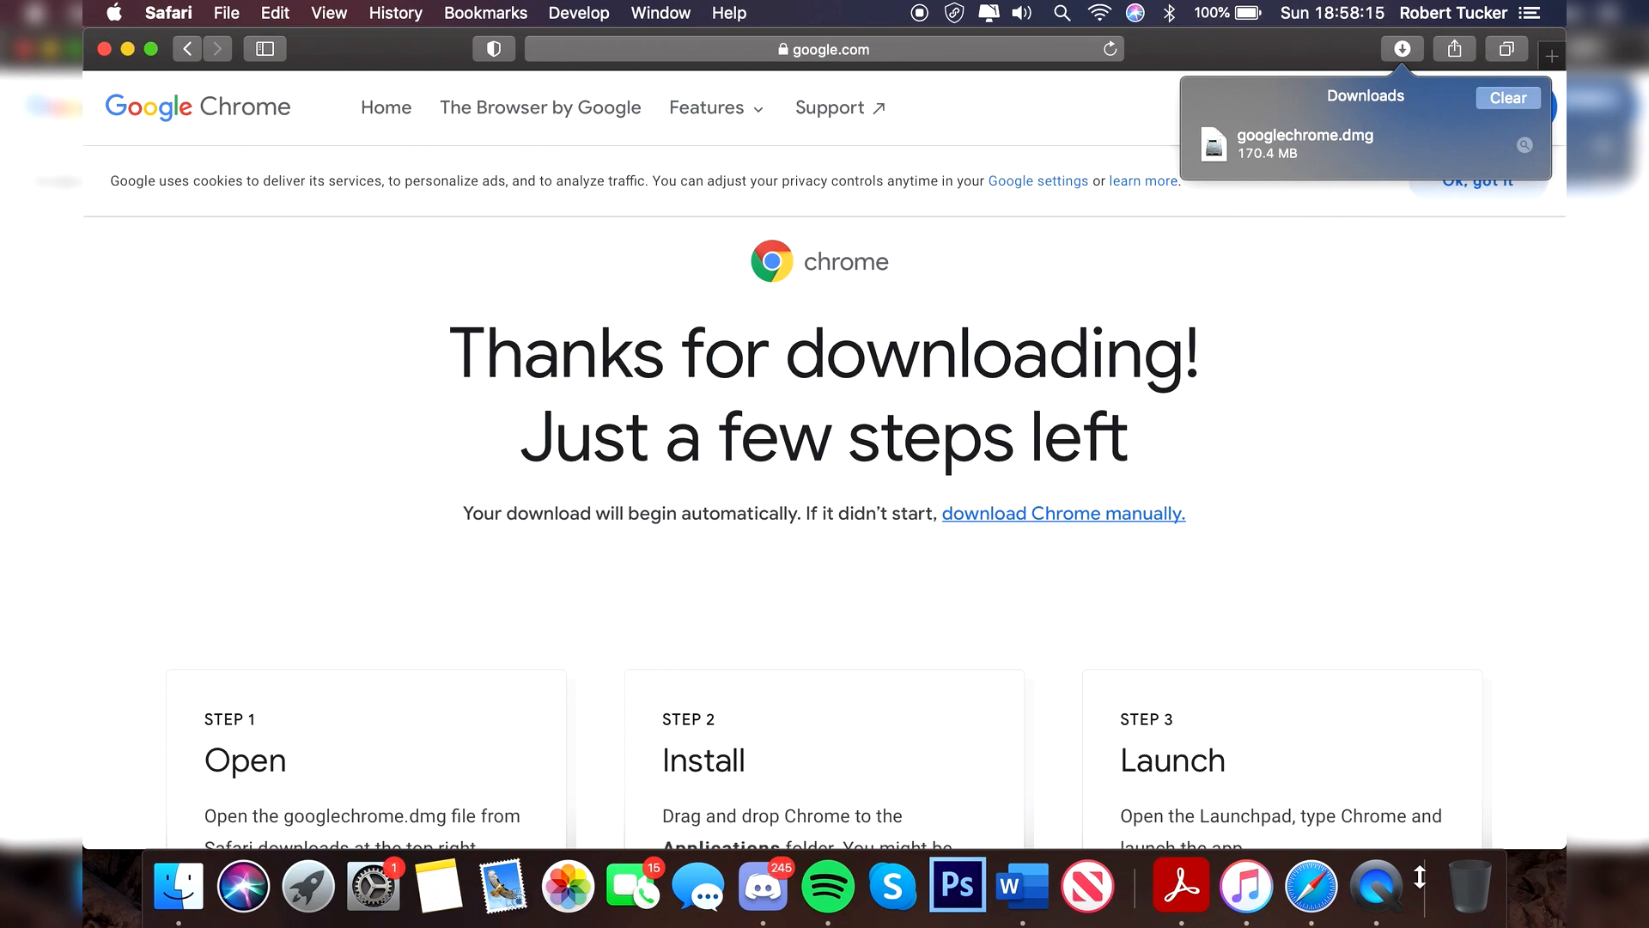
pyautogui.moveTo(178, 898)
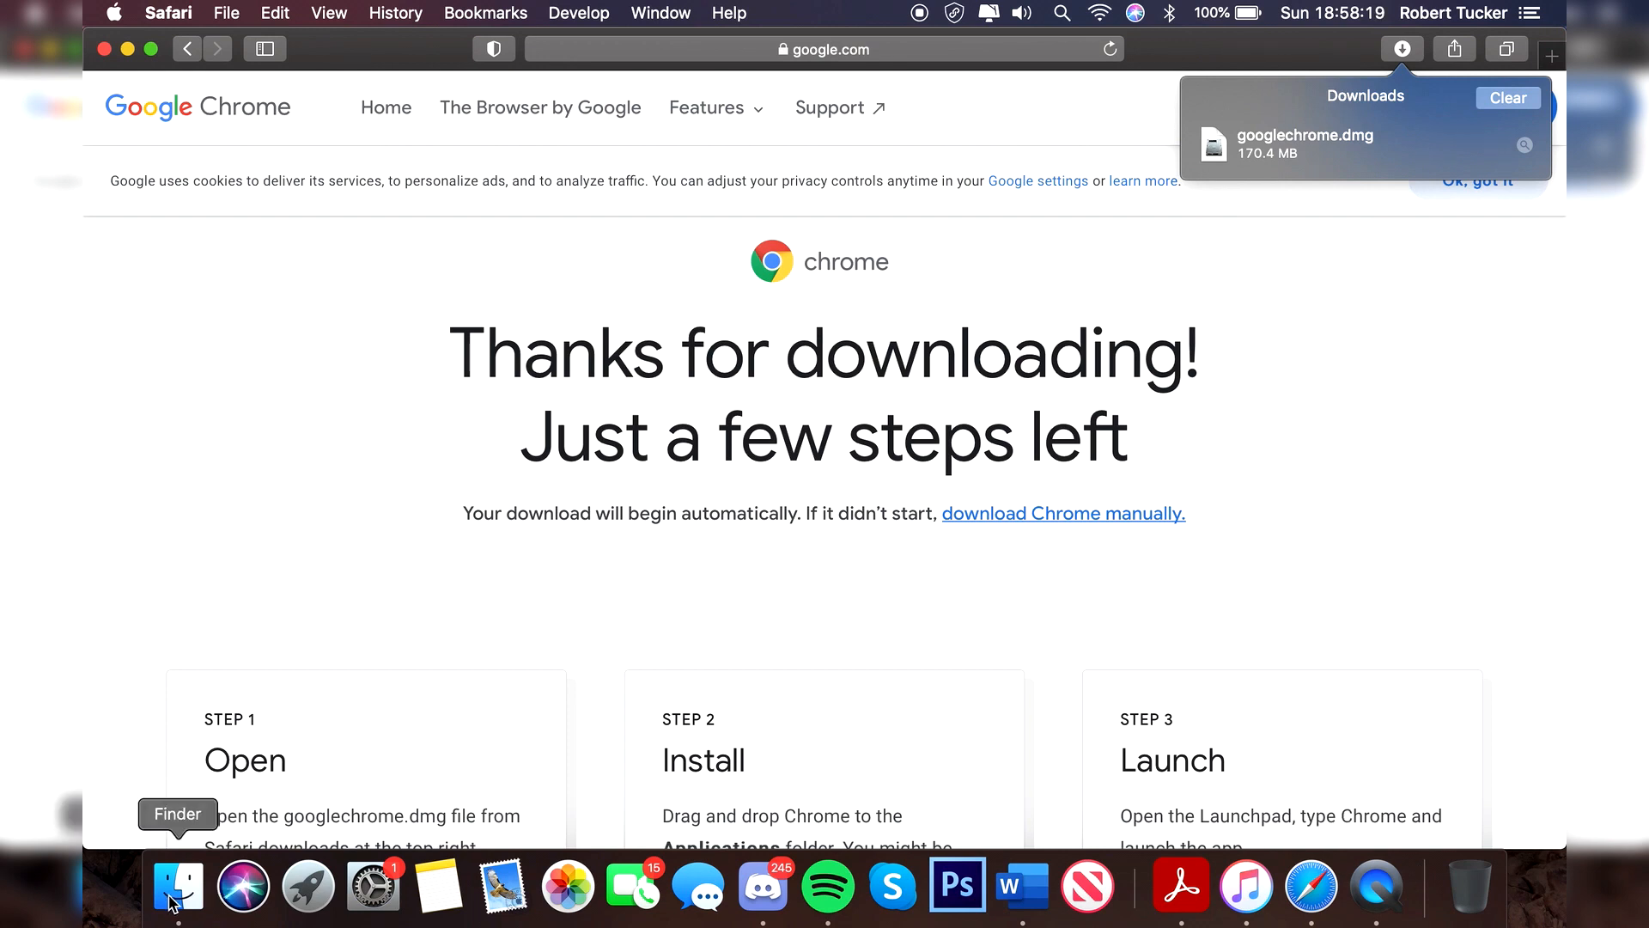
pyautogui.moveTo(604, 357)
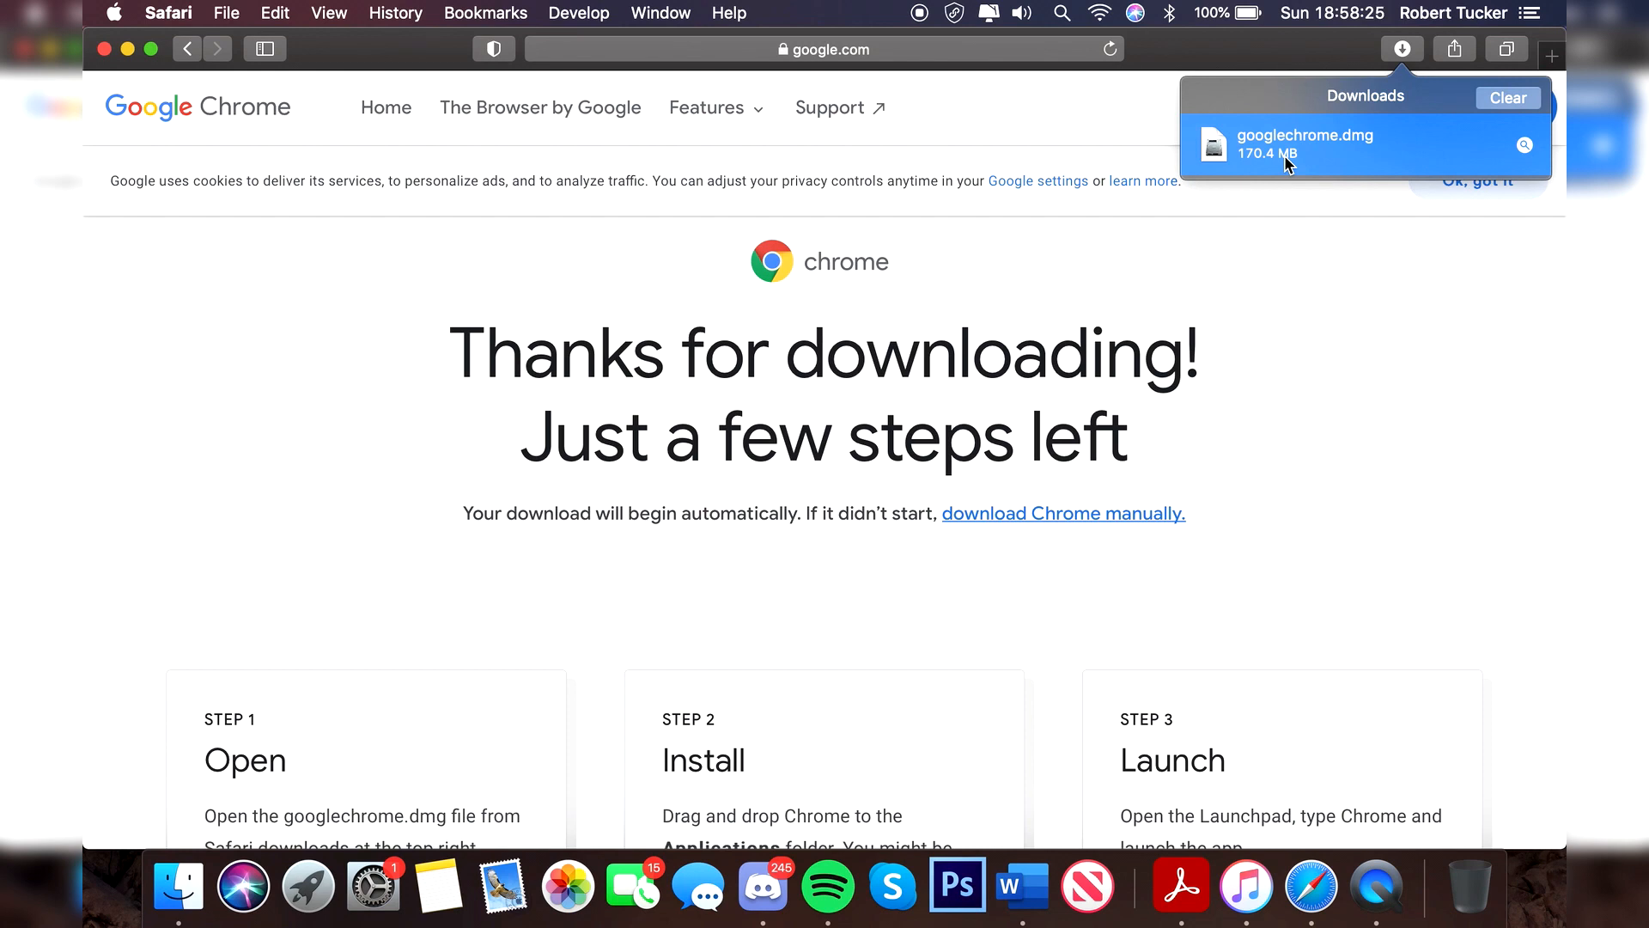
# Mount googlechrome.dmg and drag Google Chrome into the Applications folder.
pyautogui.doubleClick(1305, 144)
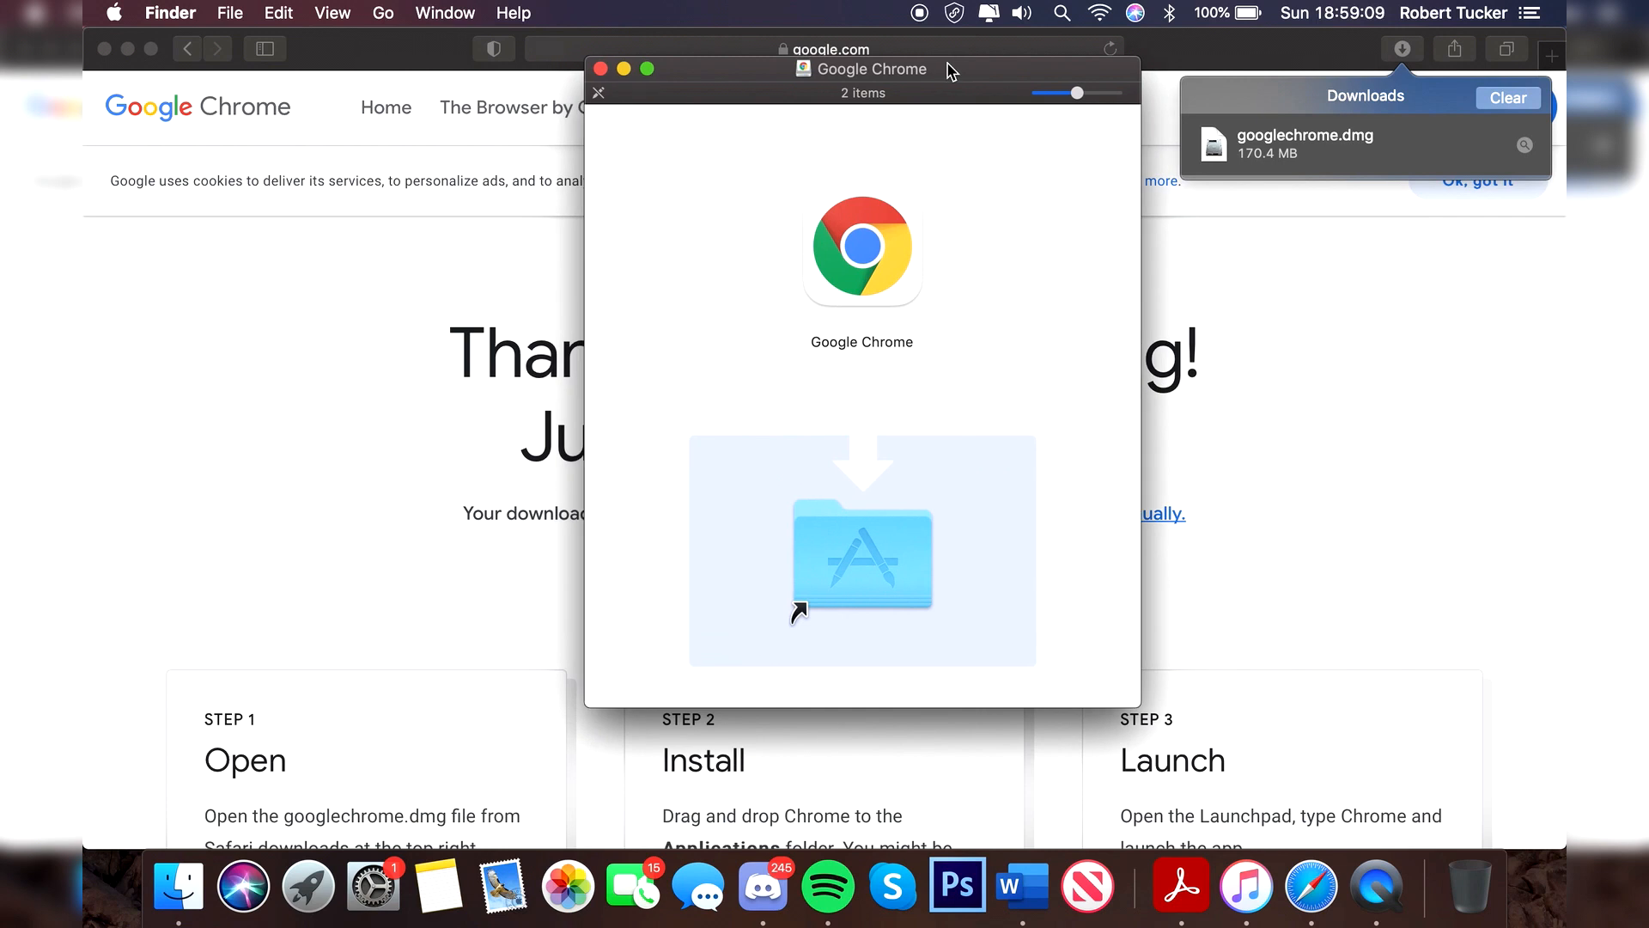
pyautogui.click(861, 247)
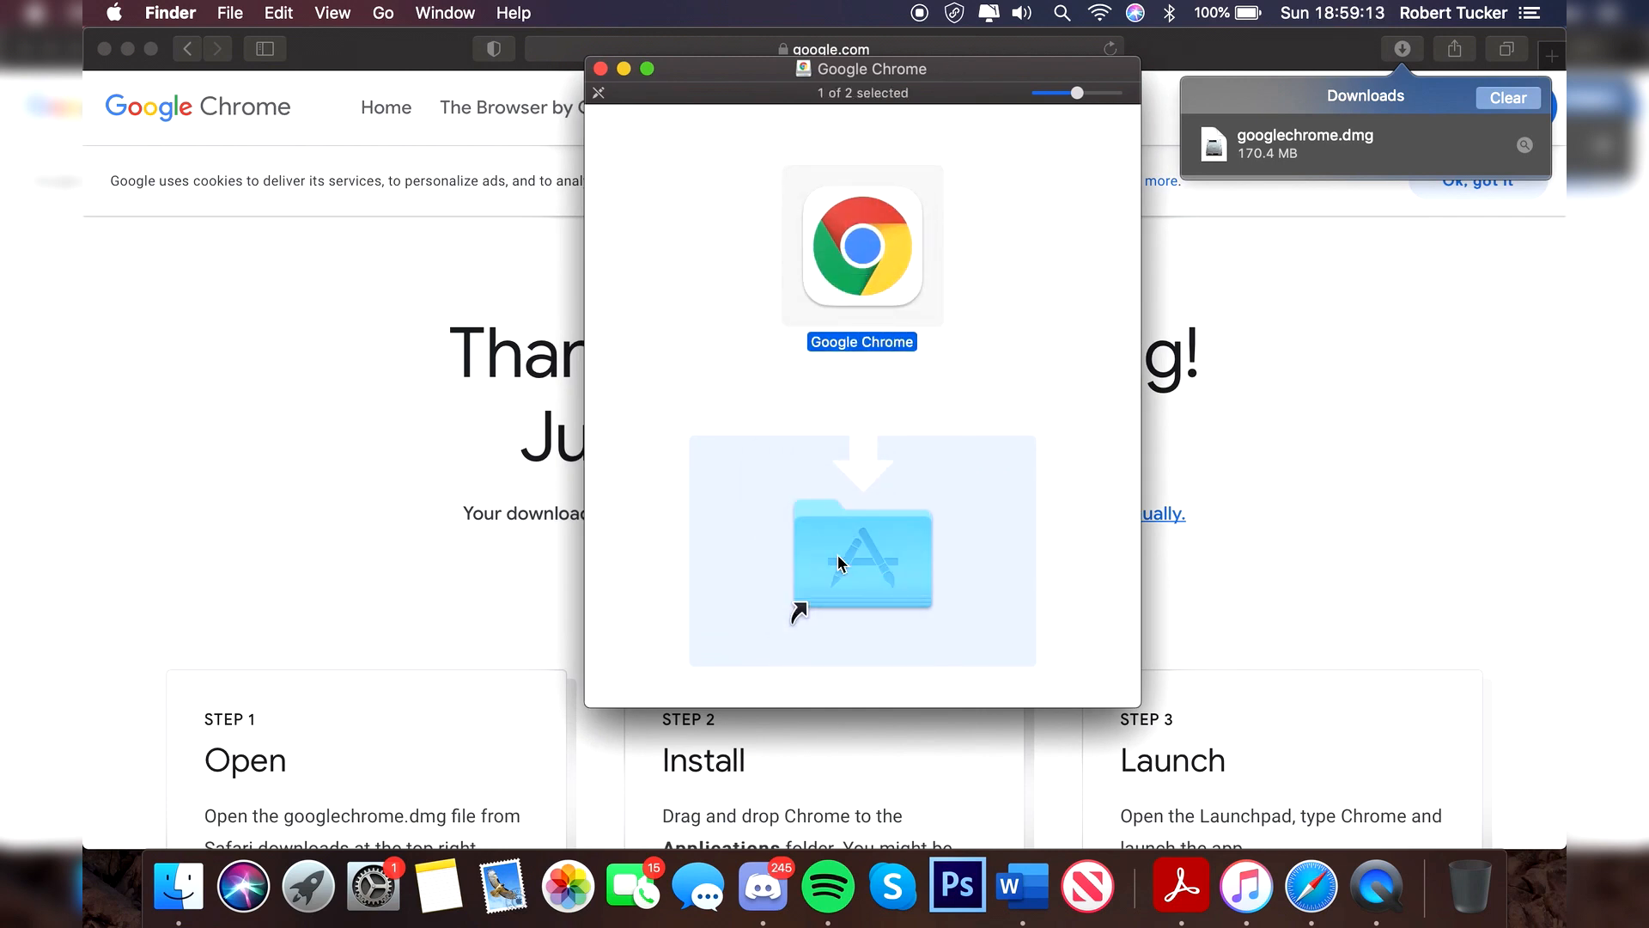
pyautogui.moveTo(856, 557)
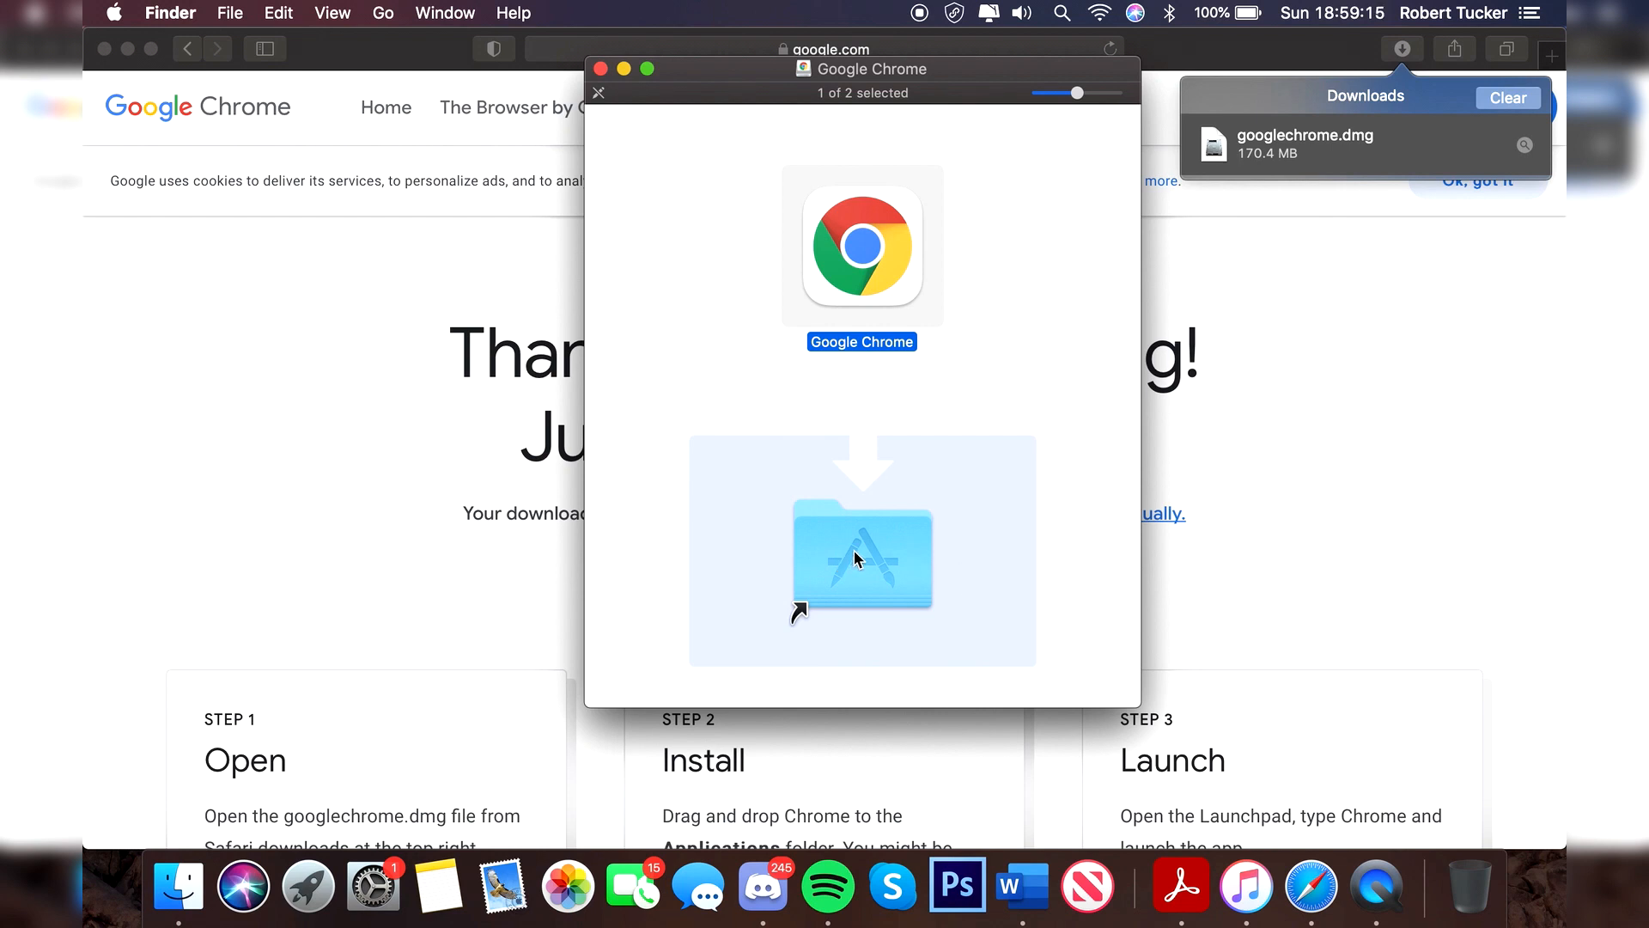
pyautogui.moveTo(862, 247); pyautogui.dragTo(862, 557)
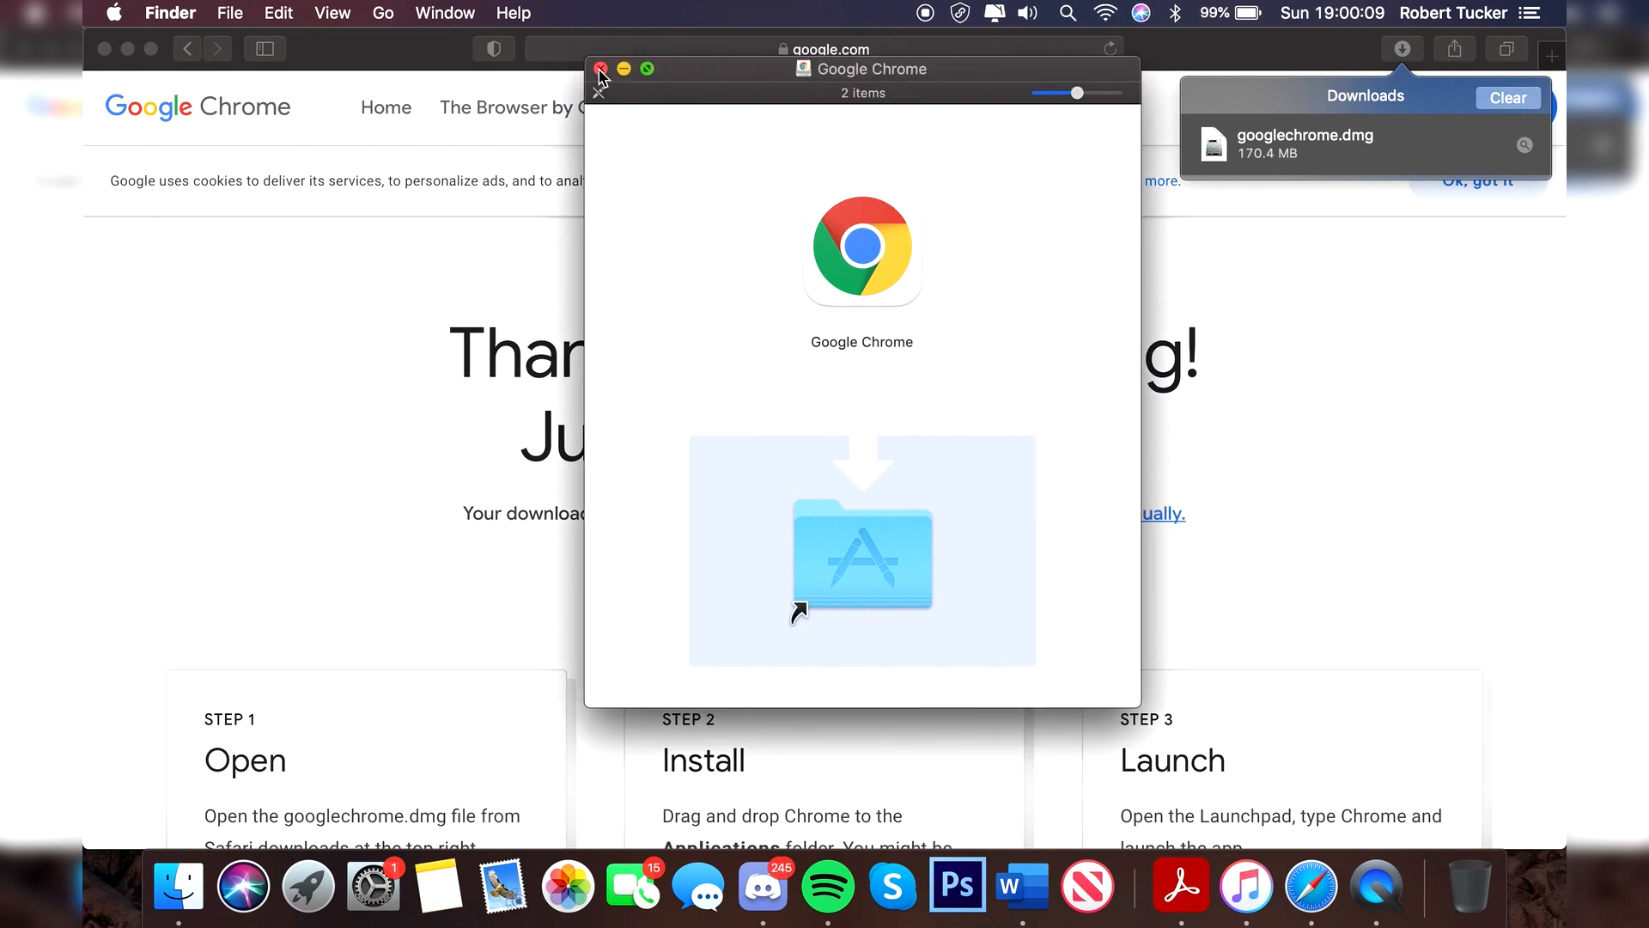
pyautogui.moveTo(645, 70)
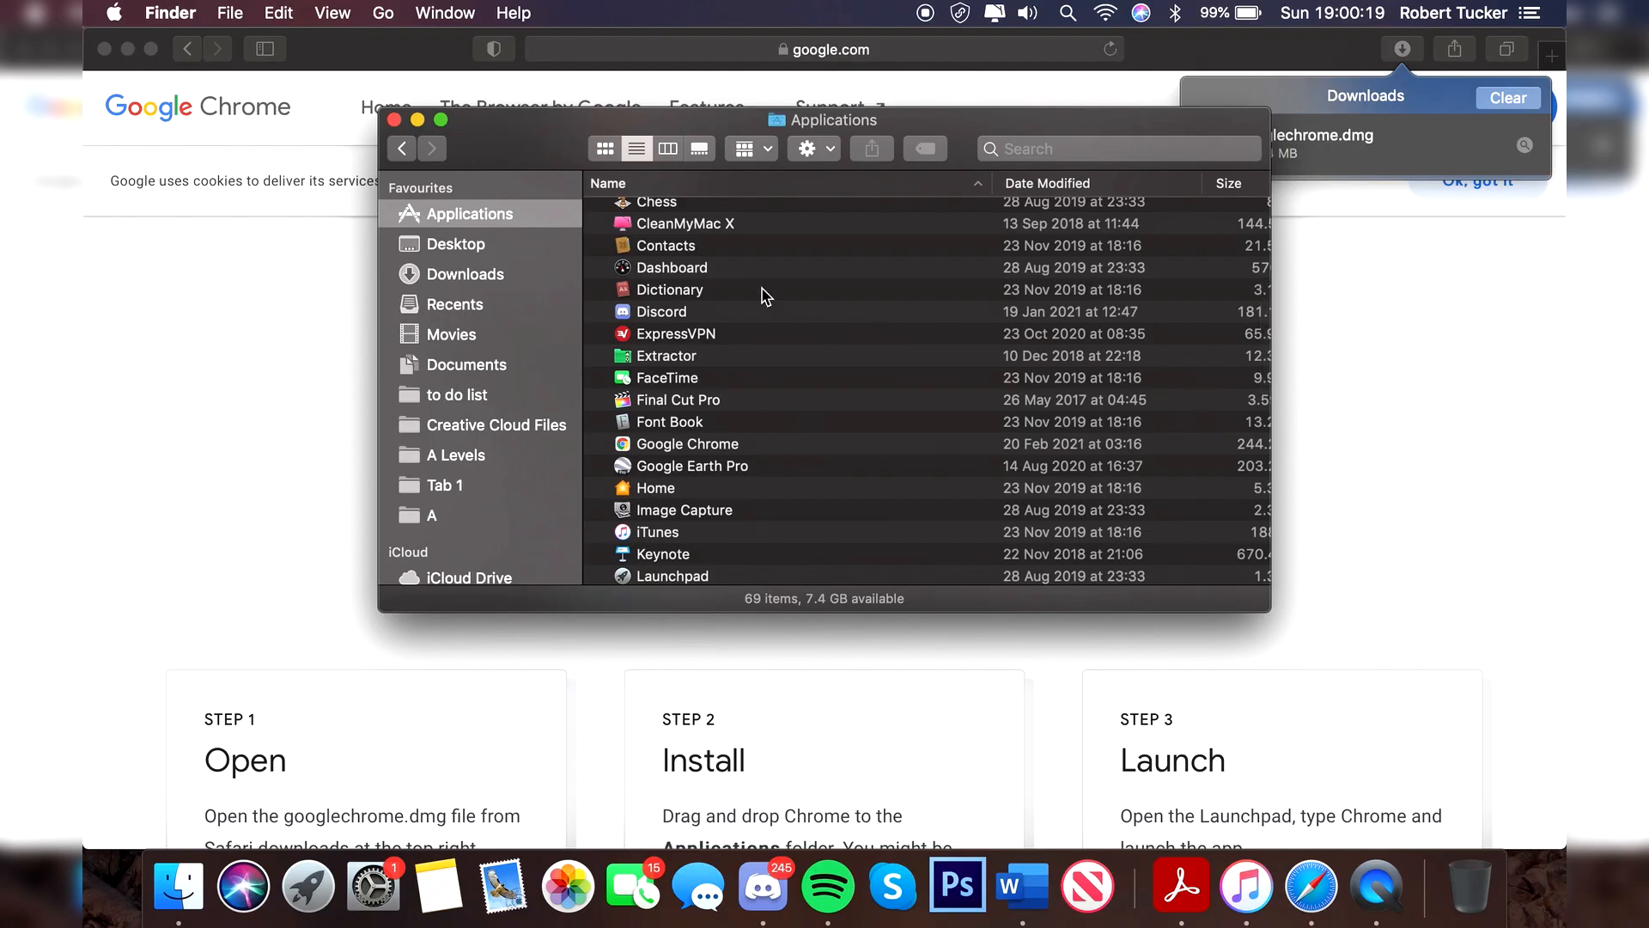
# Select Google Chrome in the Applications folder to launch it.
pyautogui.scroll(-3)
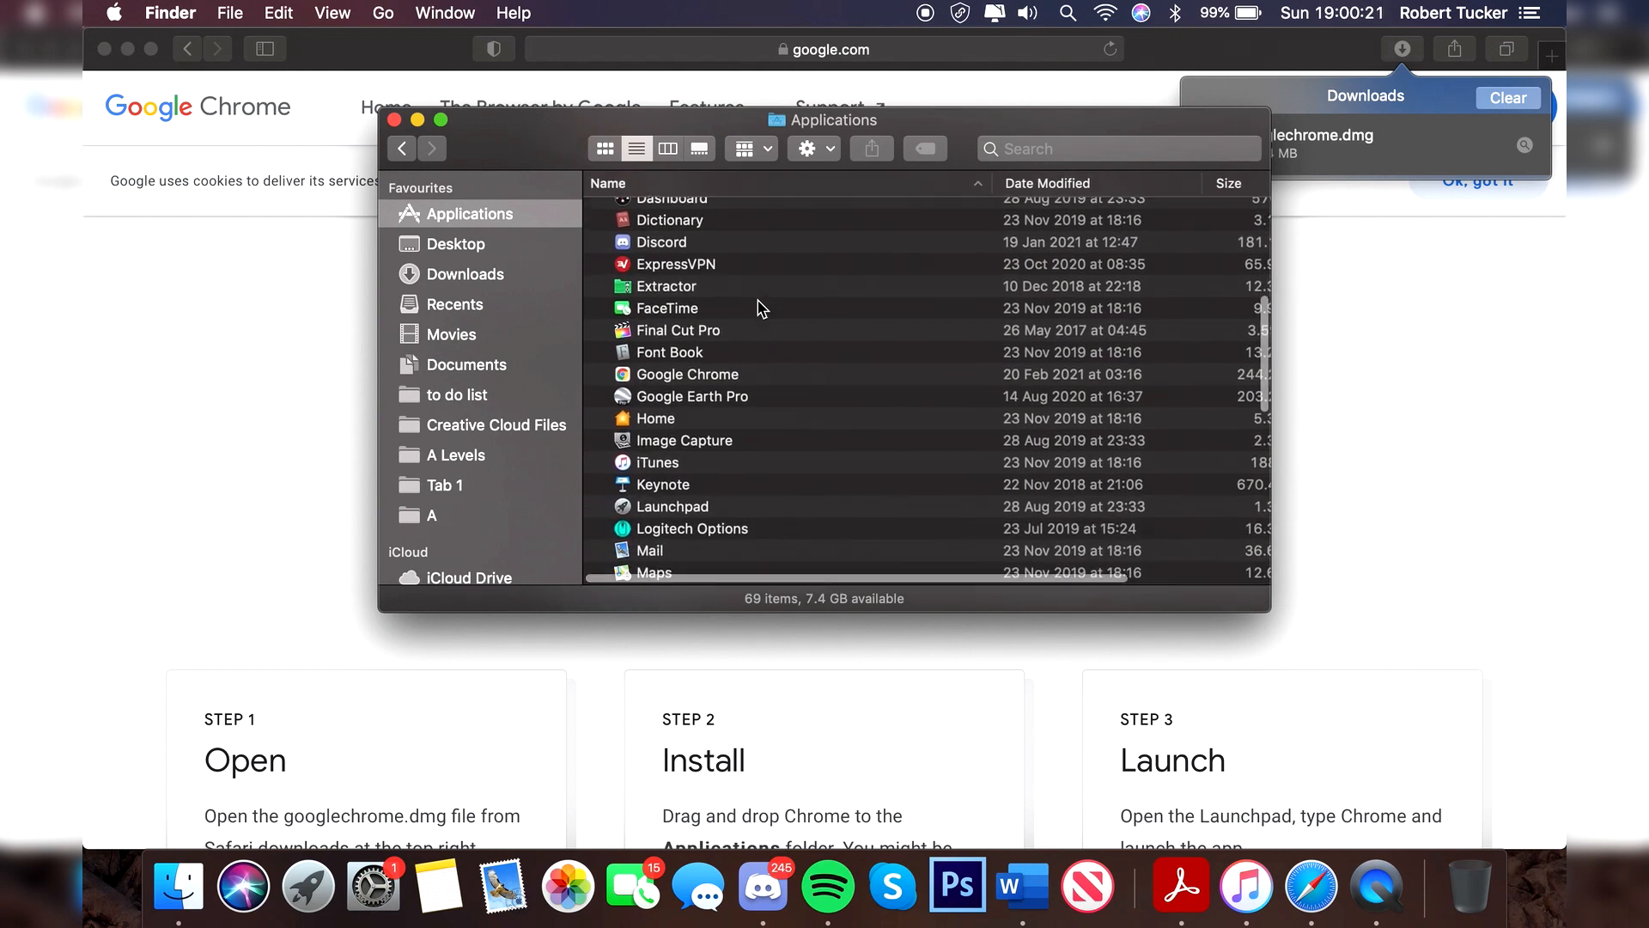
pyautogui.scroll(-3)
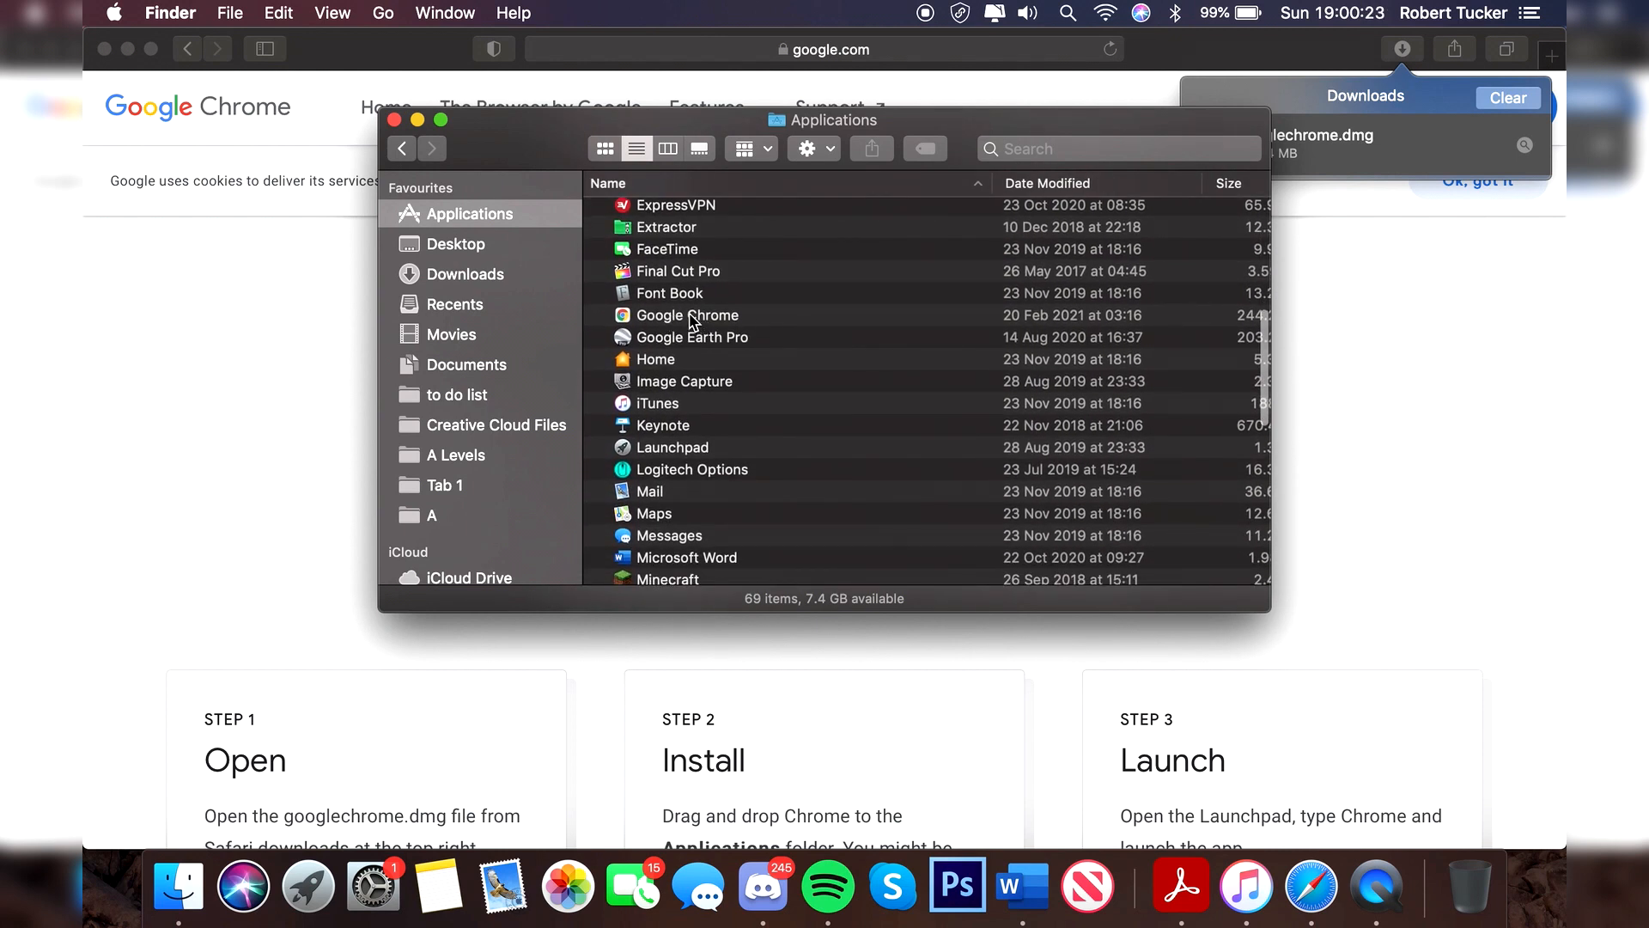
pyautogui.click(686, 315)
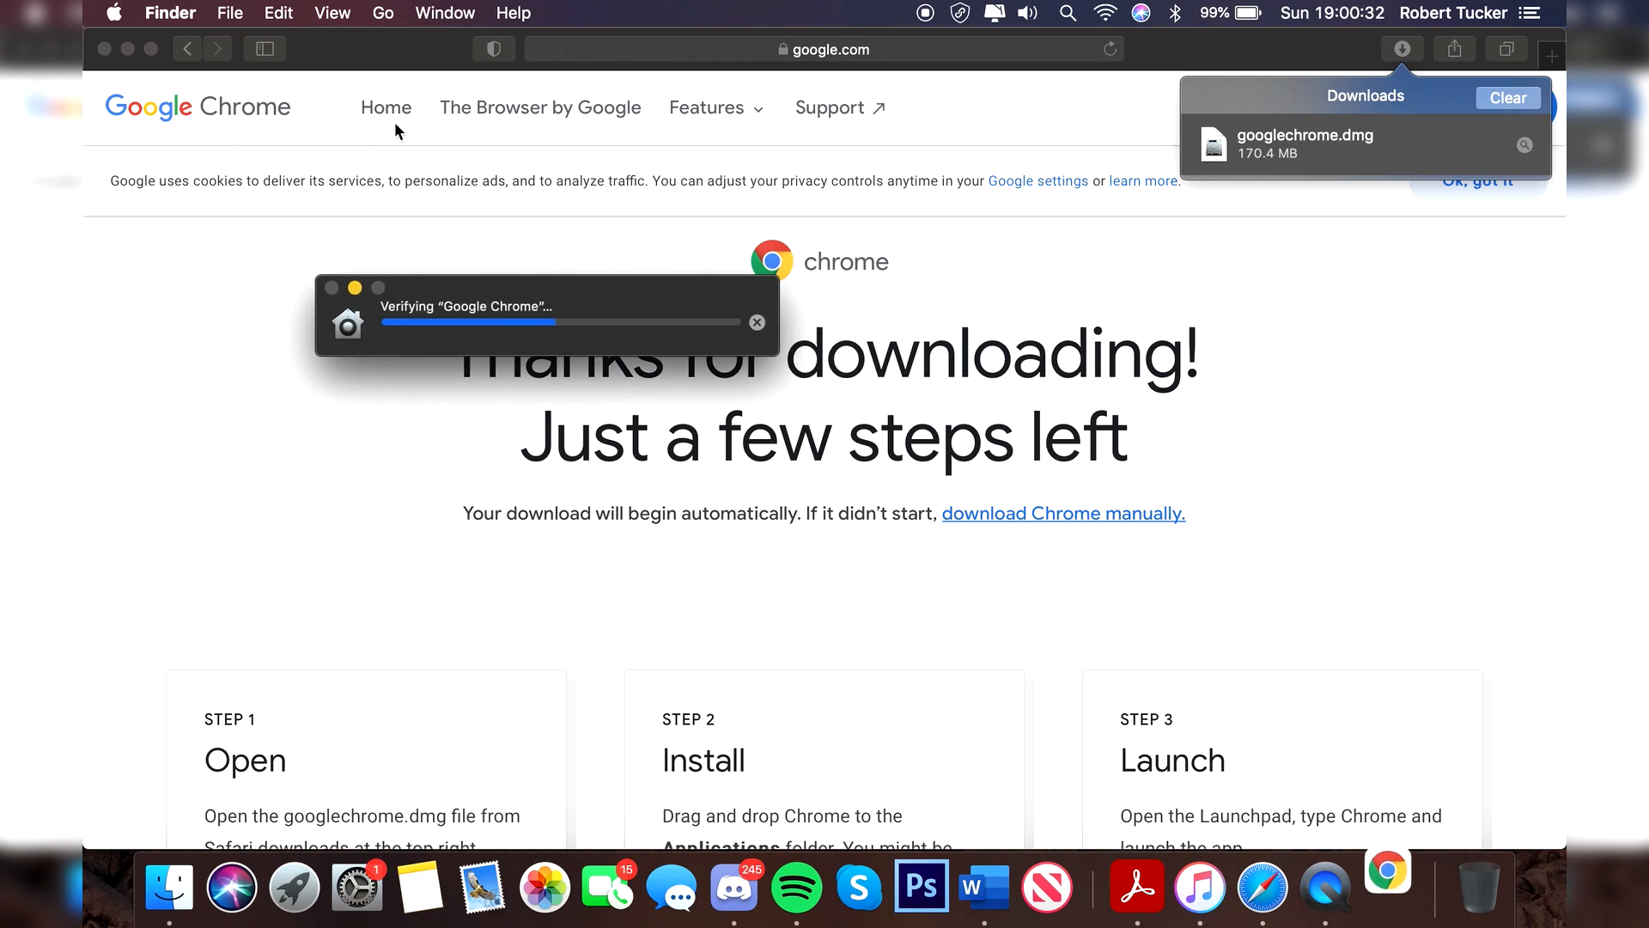
pyautogui.moveTo(432, 233)
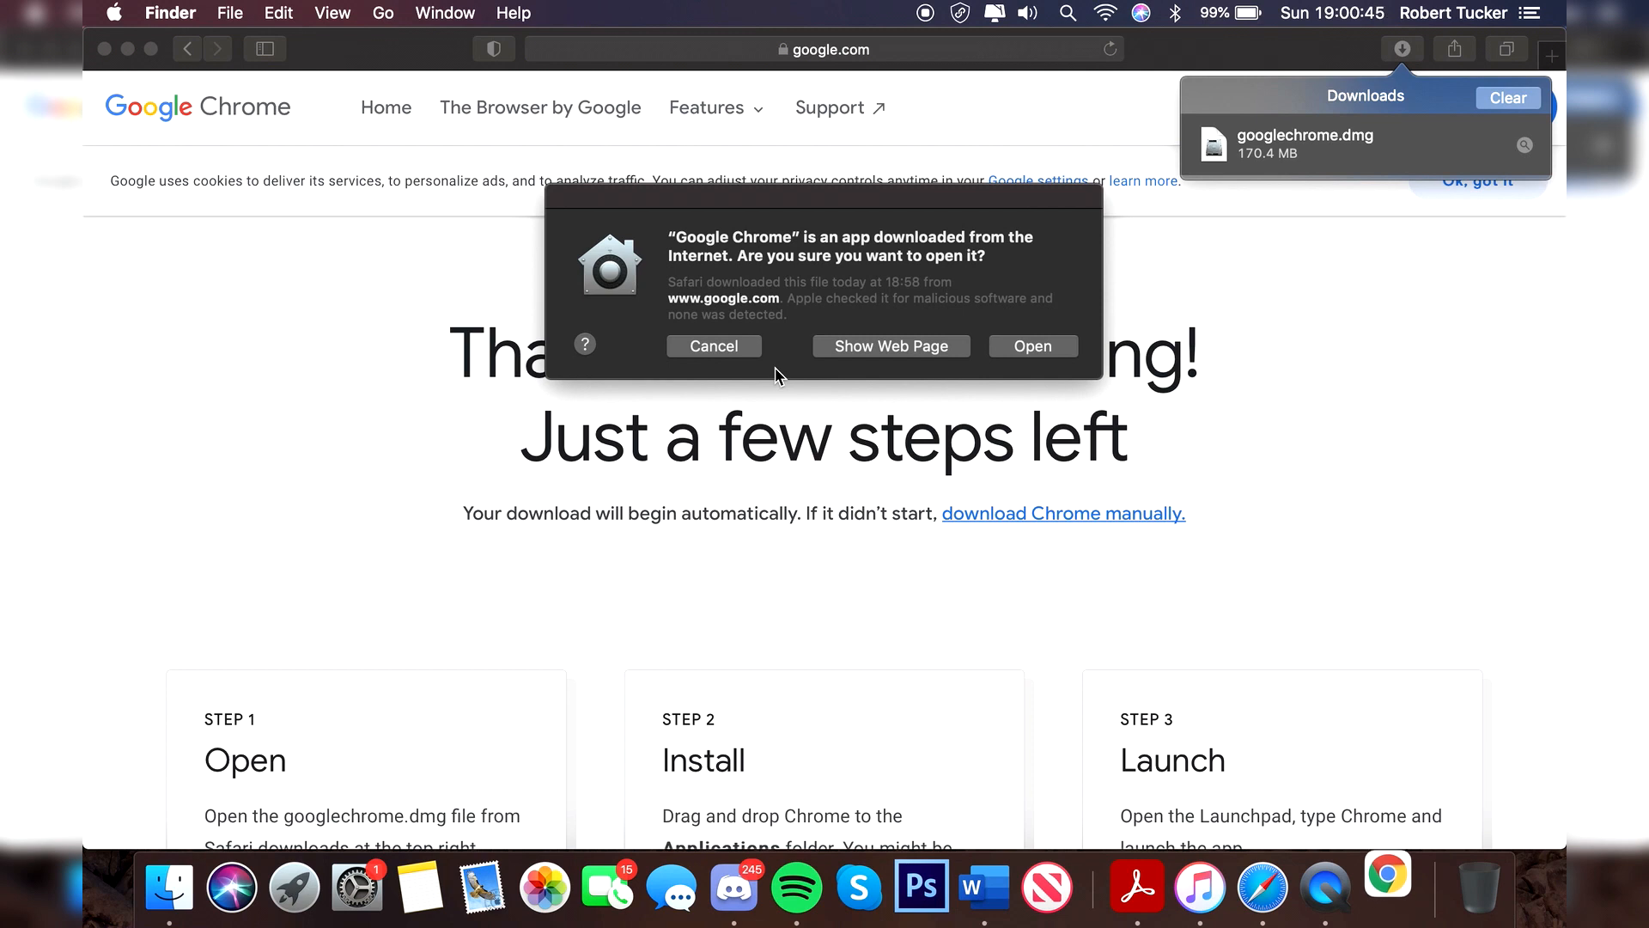
pyautogui.moveTo(1012, 247)
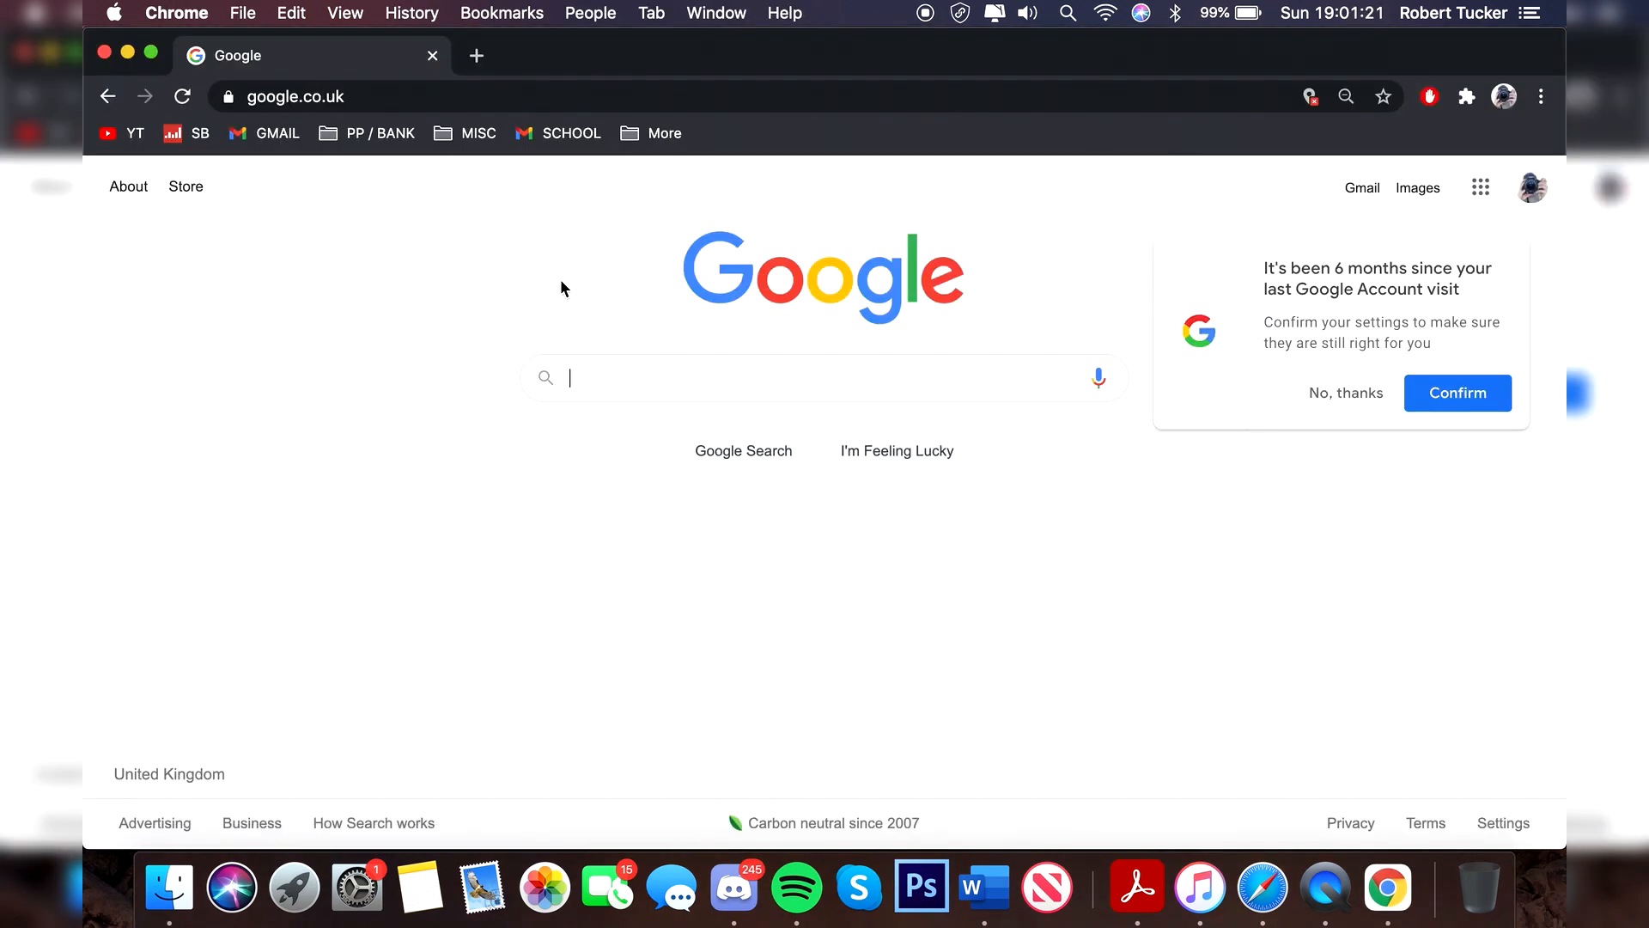
pyautogui.moveTo(1304, 254)
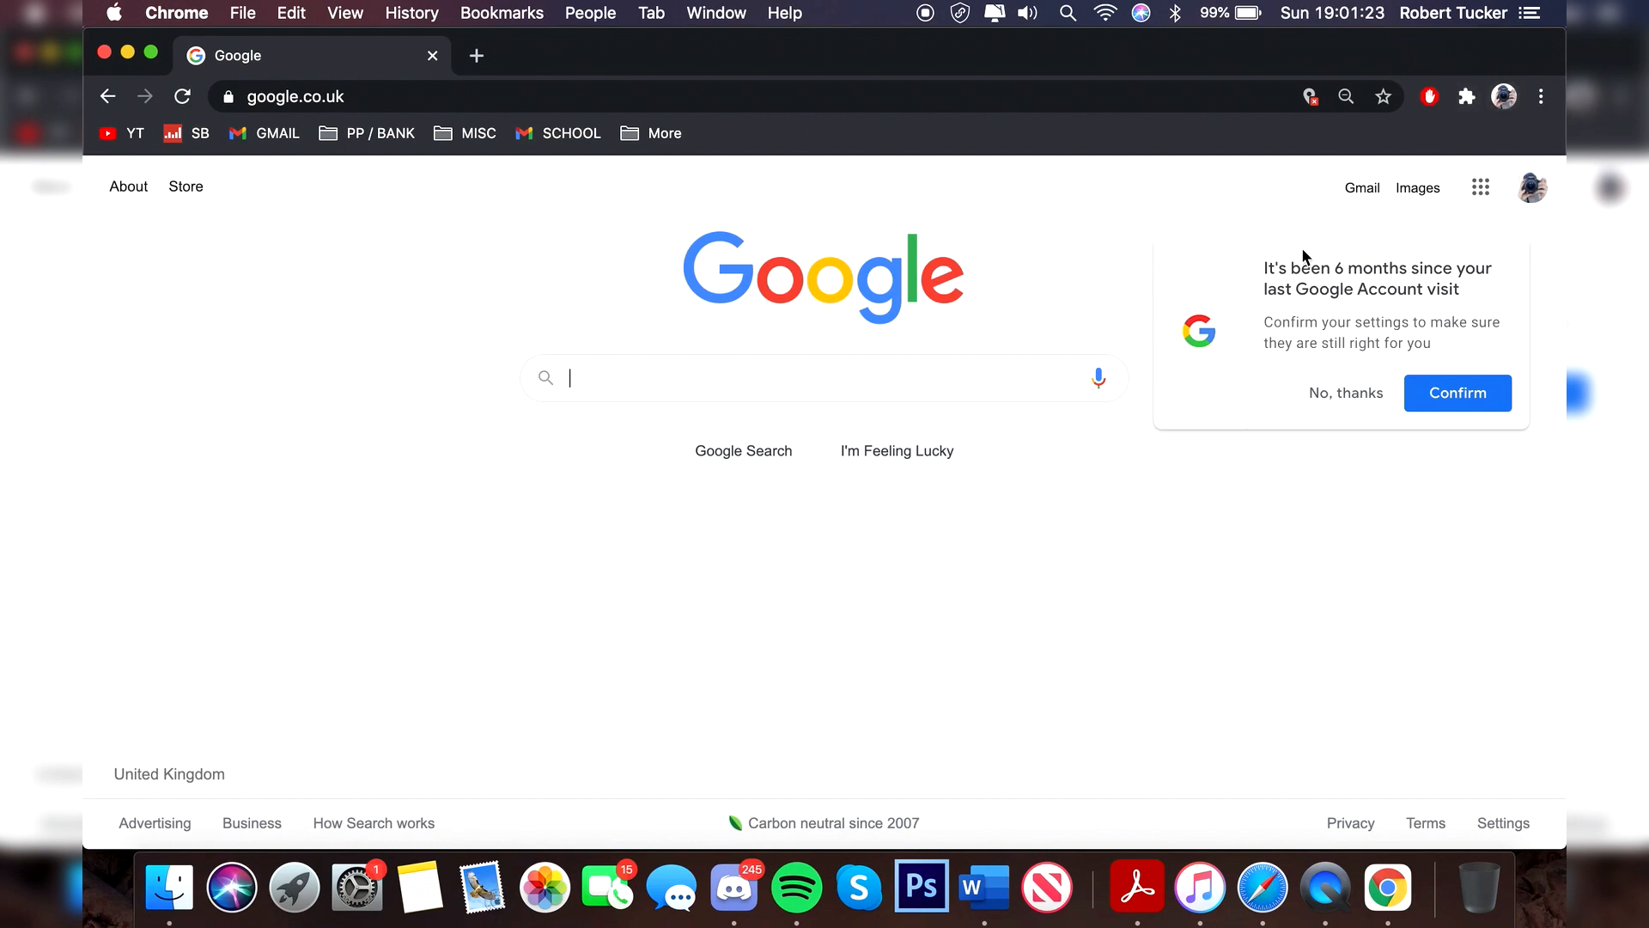
pyautogui.moveTo(542, 98)
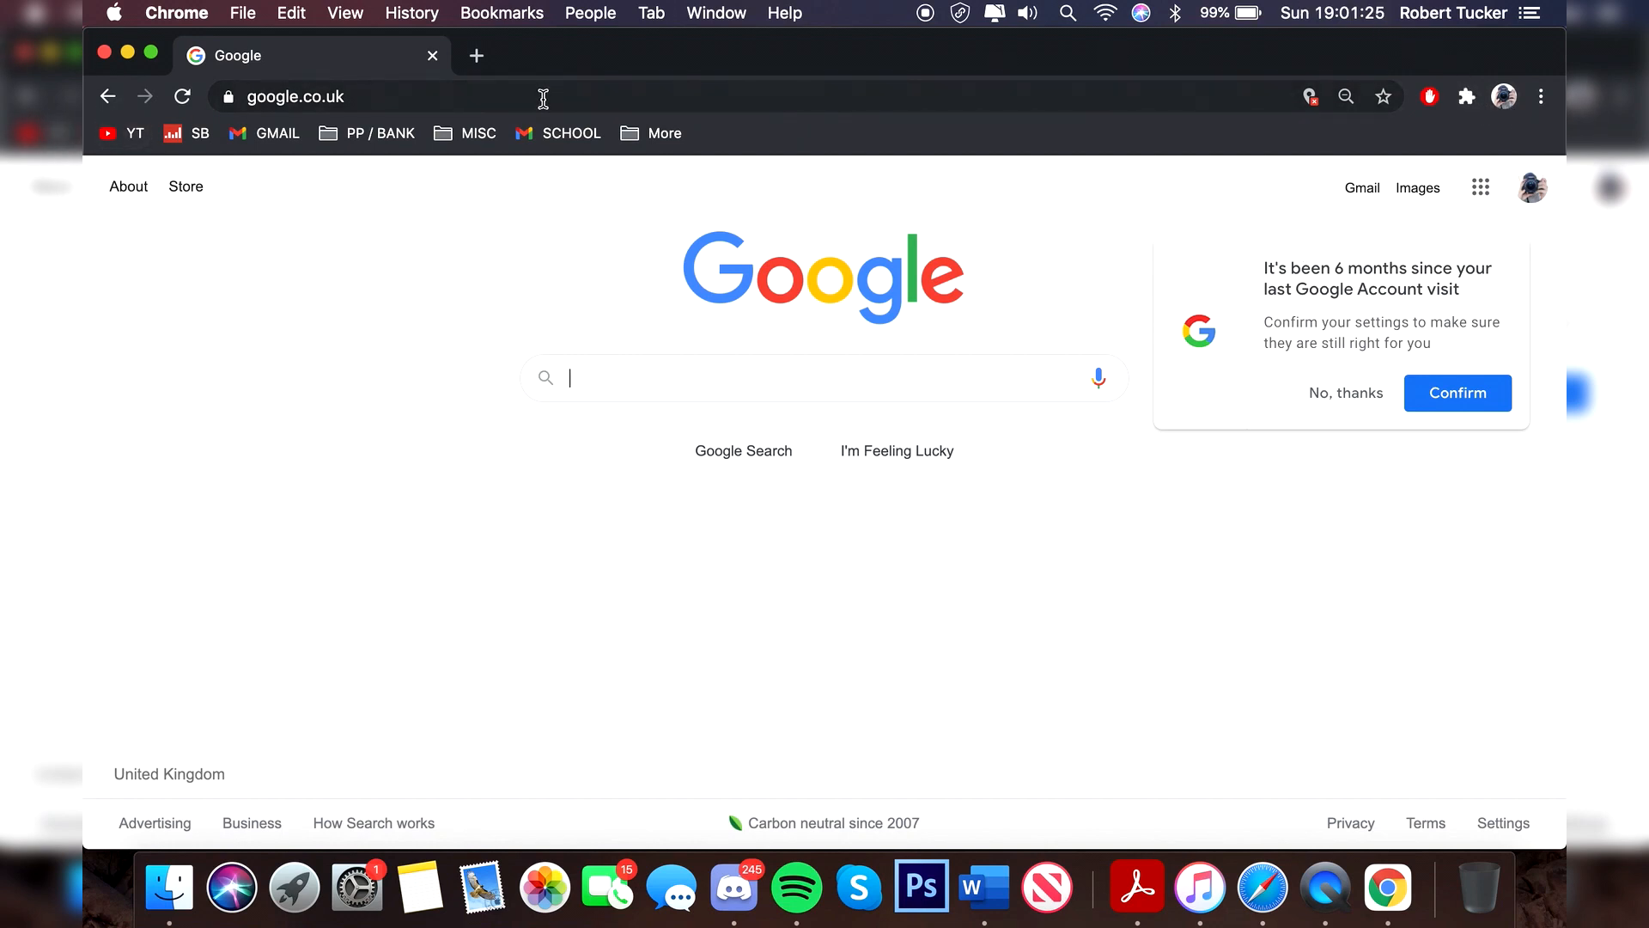
pyautogui.moveTo(684, 146)
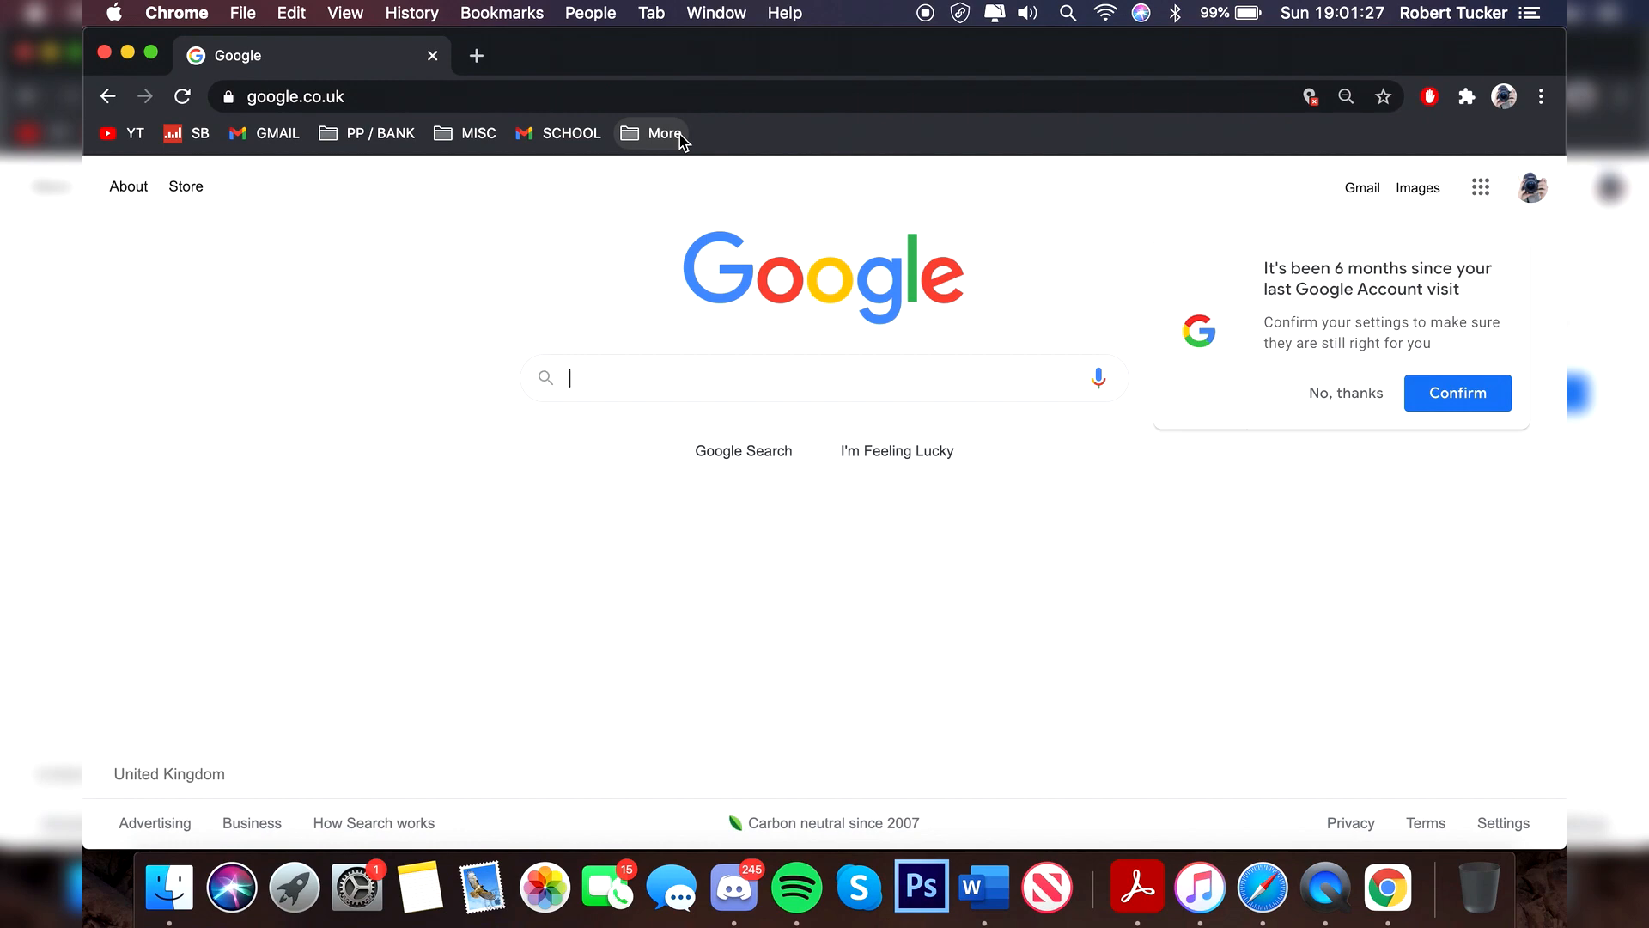